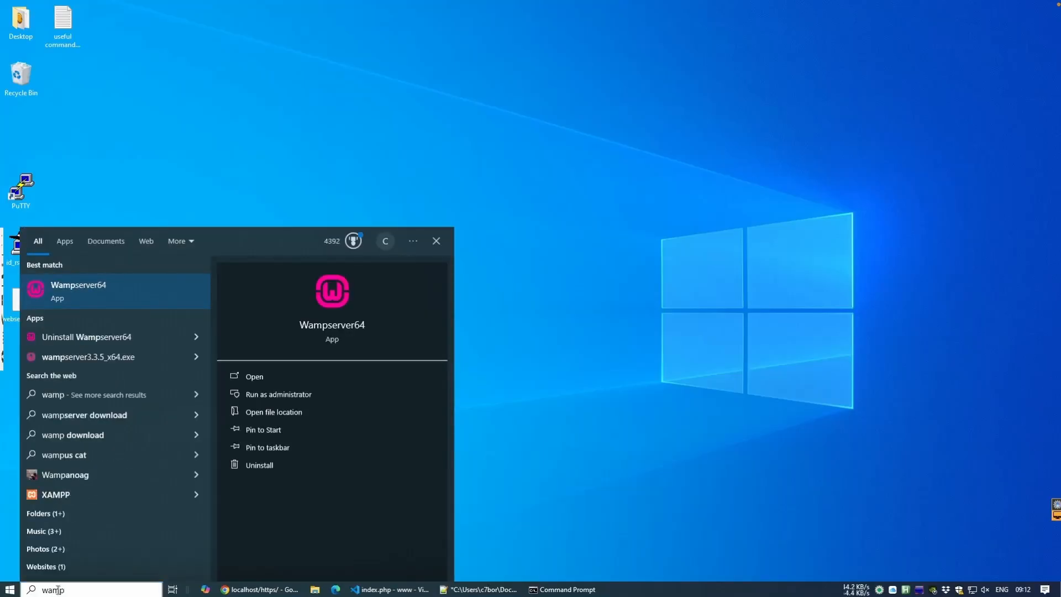
# Step: Launch Wampserver64 from the Start menu and allow it through User Account Control
pyautogui.click(254, 375)
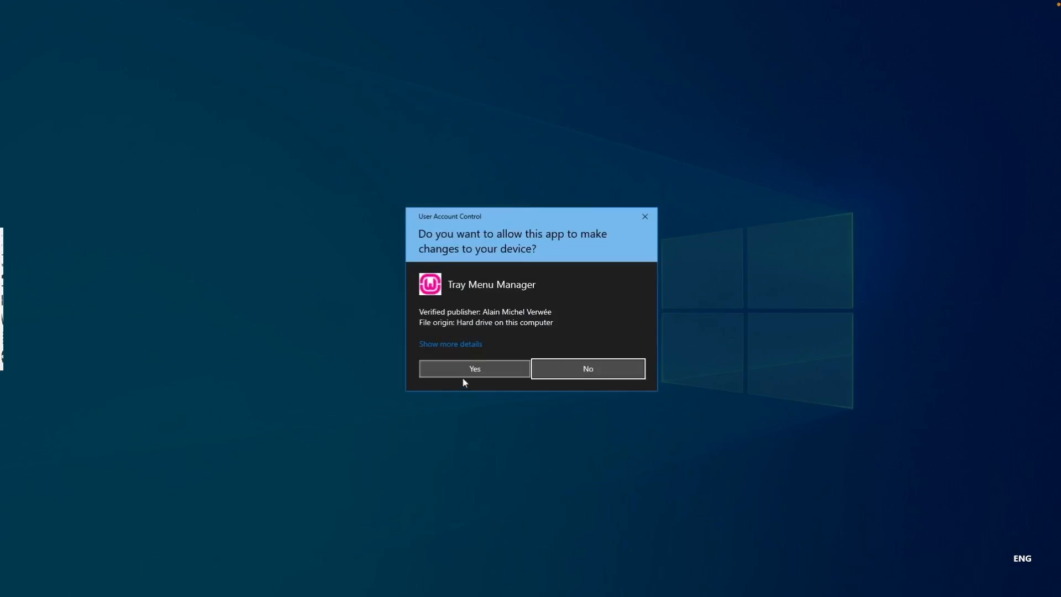
pyautogui.click(474, 368)
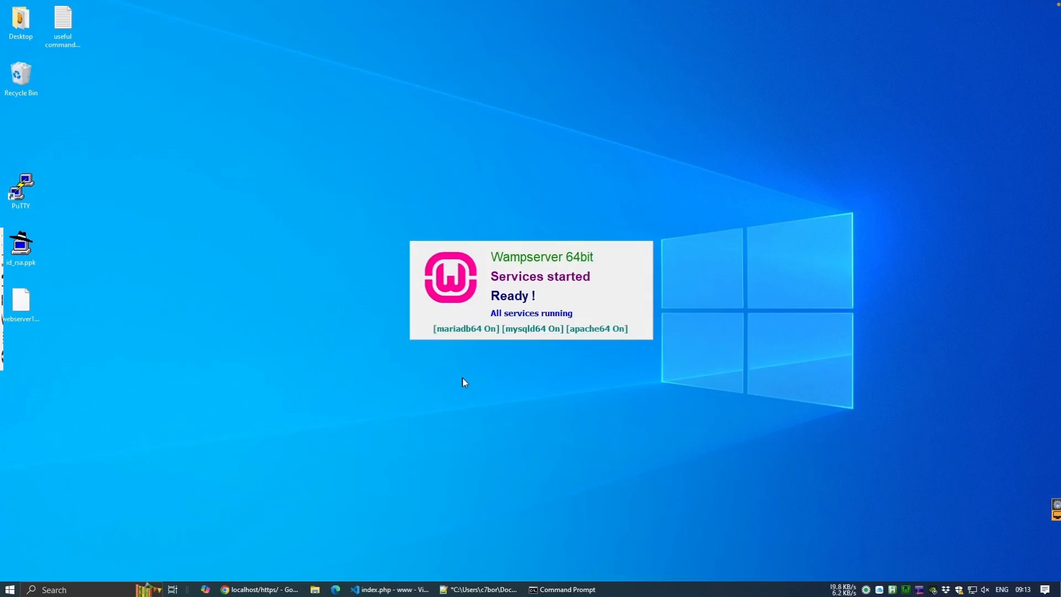
# Step: Bring up https/index.php in VS Code and scroll through the certificate-reporting script
pyautogui.click(387, 589)
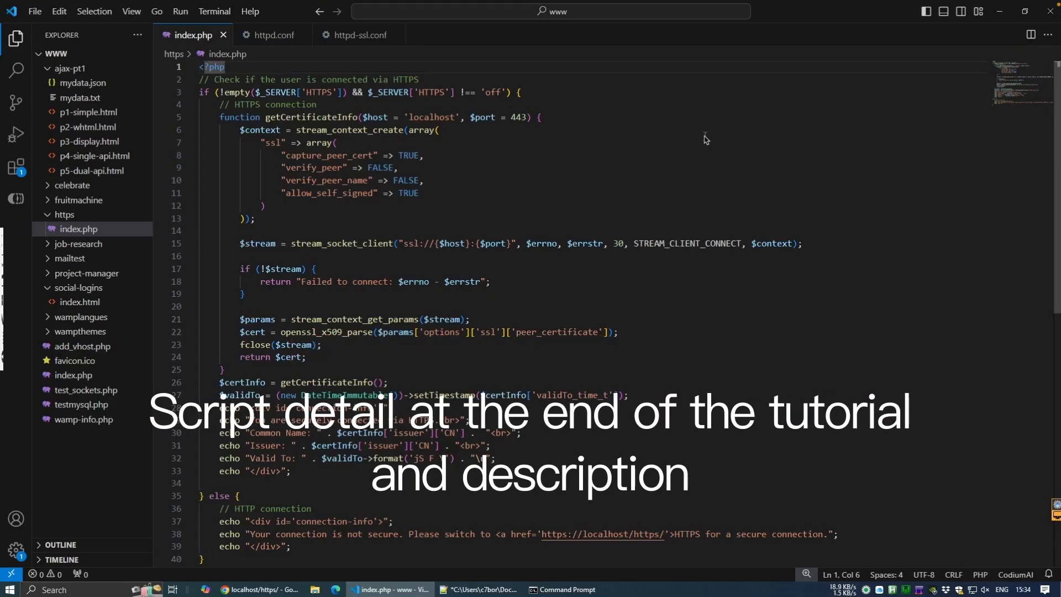
pyautogui.scroll(-3)
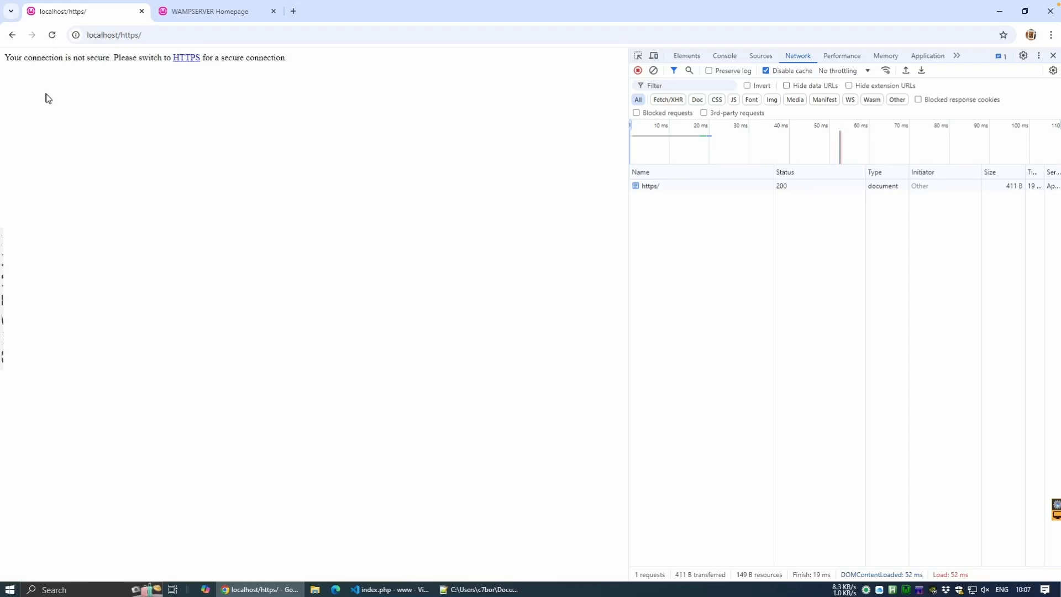
pyautogui.moveTo(131, 97)
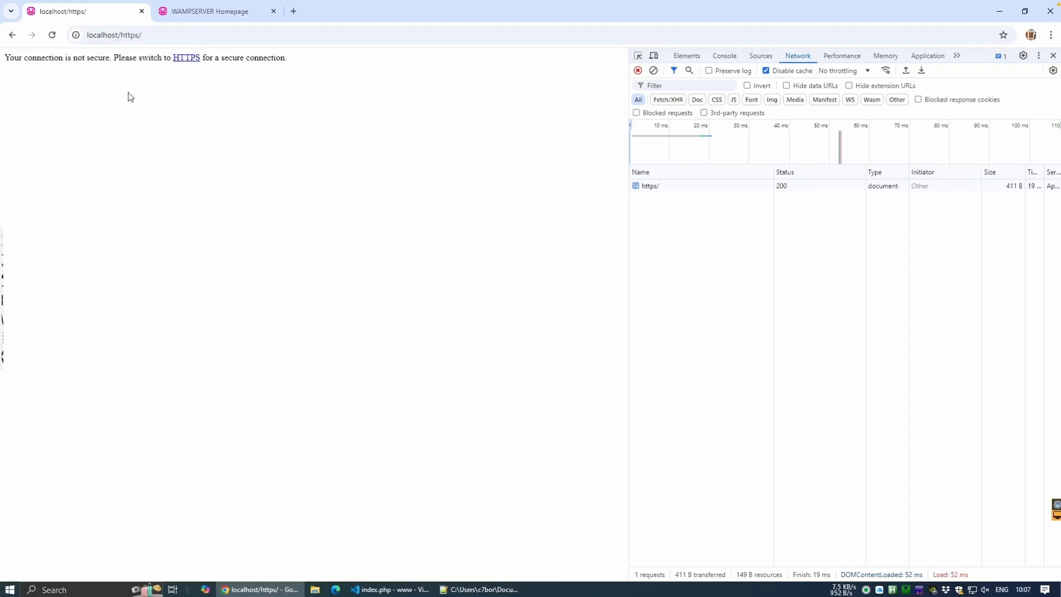
pyautogui.moveTo(185, 57)
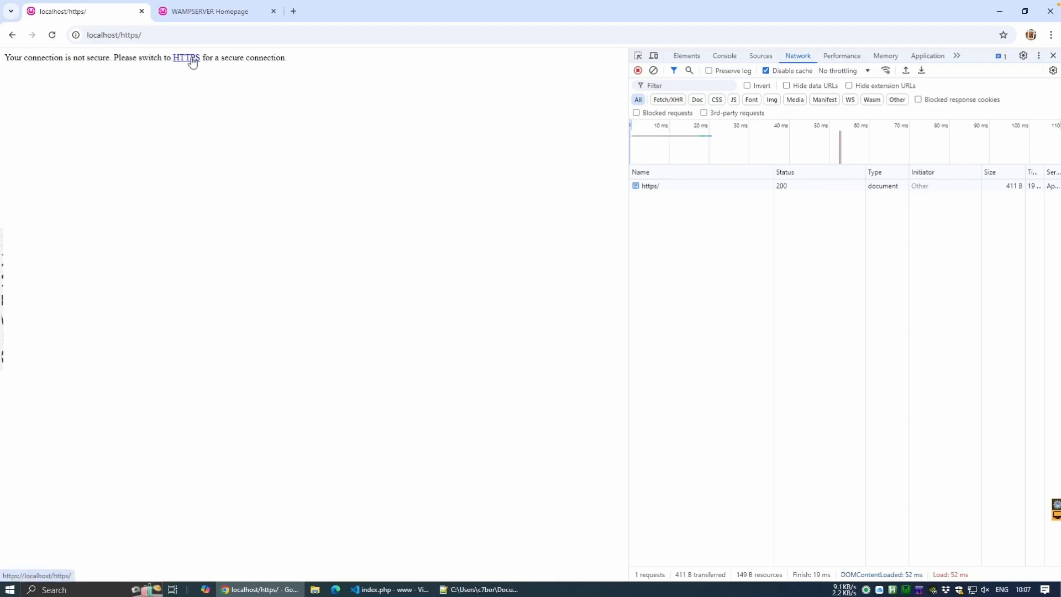
# Step: Follow the HTTPS link on localhost/https/ to request the secure version of the page
pyautogui.click(186, 57)
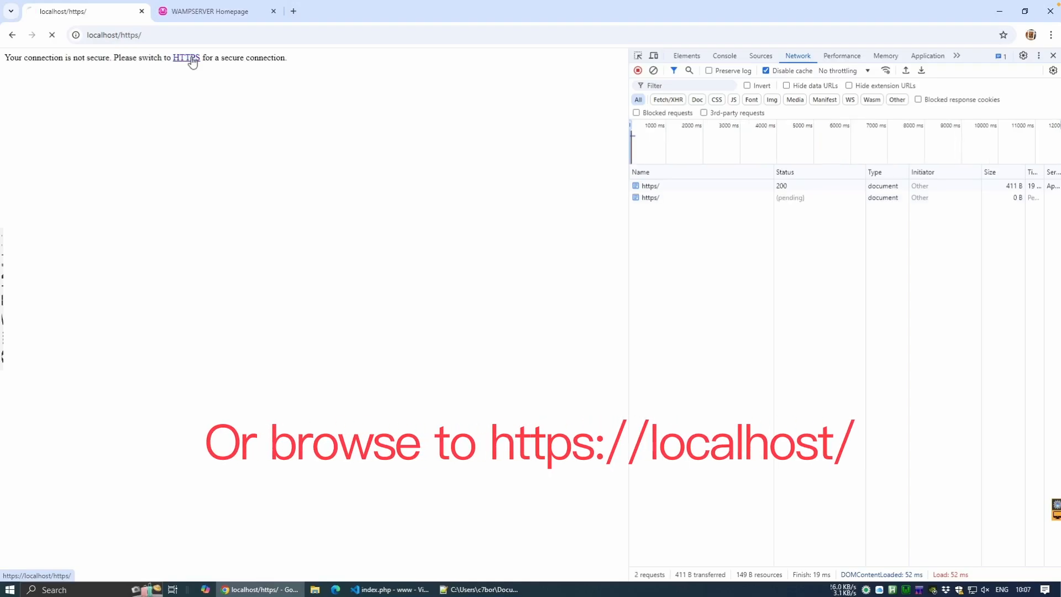
pyautogui.click(184, 58)
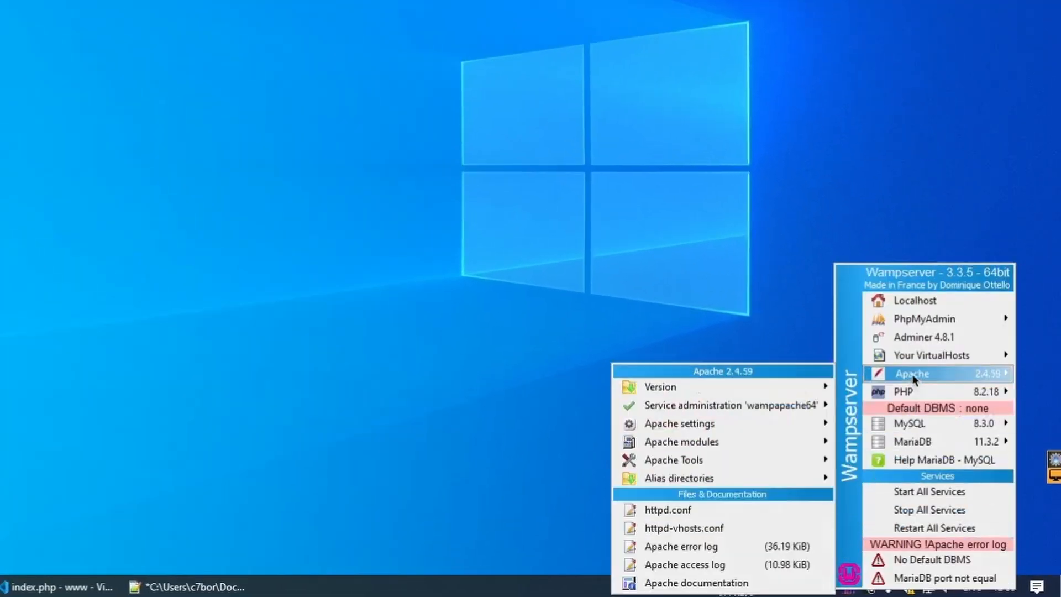
# Step: Enable socache_shmcb_module and ssl_module in Wampserver's Apache modules list
pyautogui.click(680, 440)
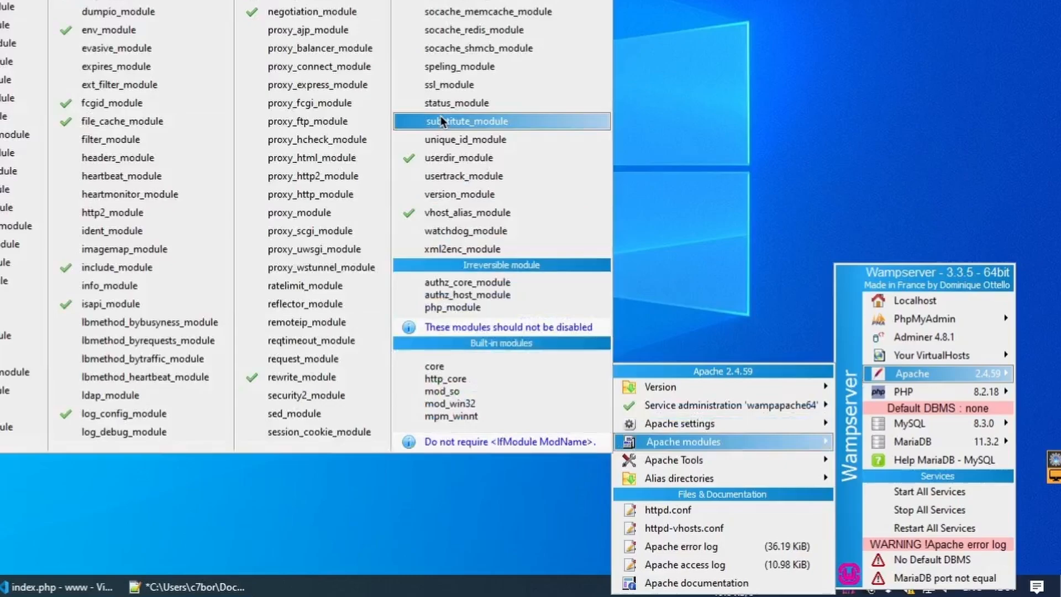
pyautogui.moveTo(446, 47)
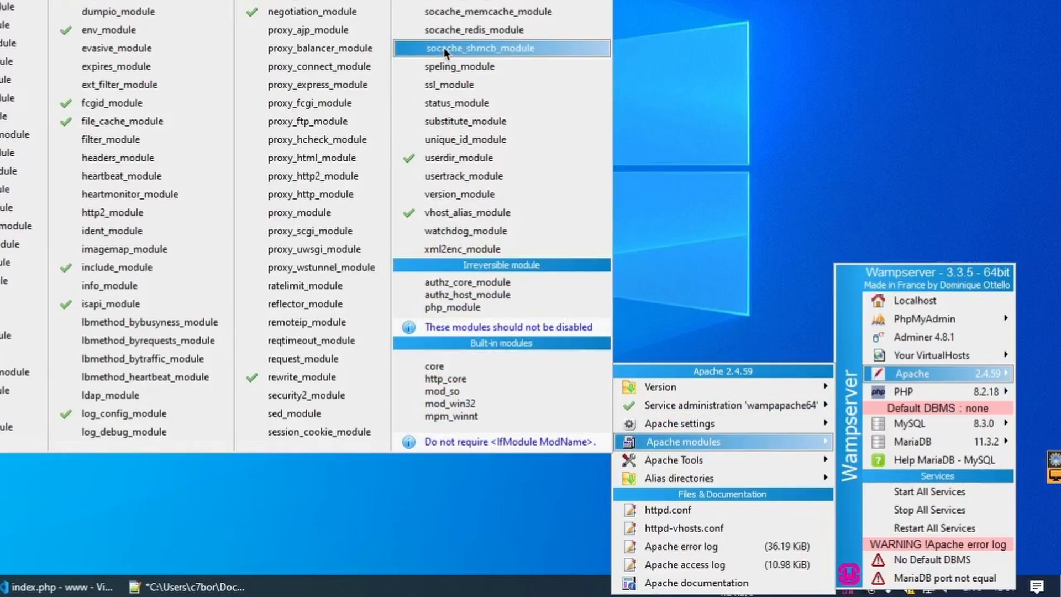
pyautogui.click(482, 47)
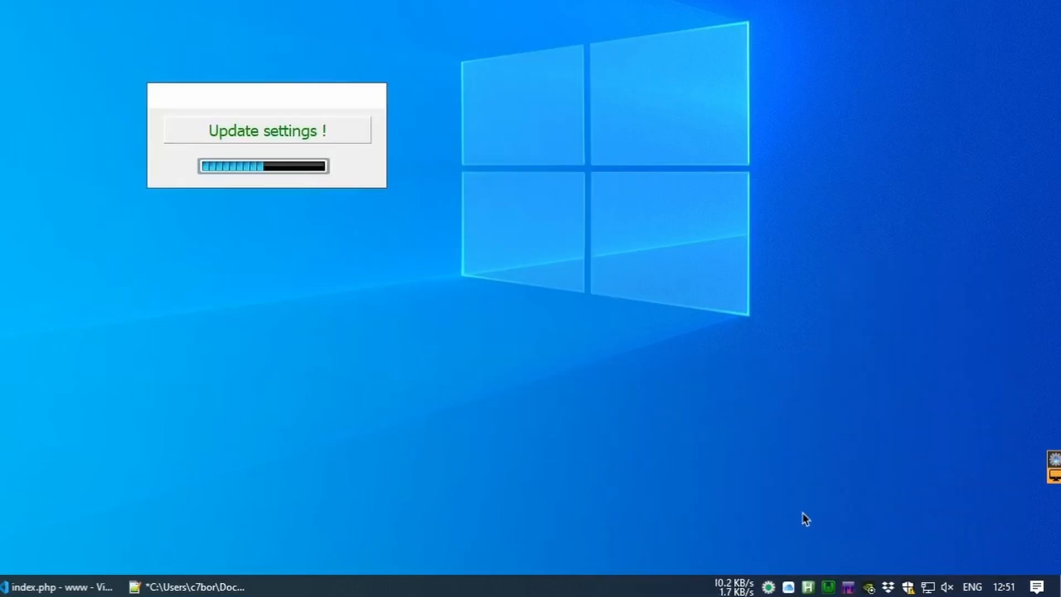
pyautogui.click(1050, 465)
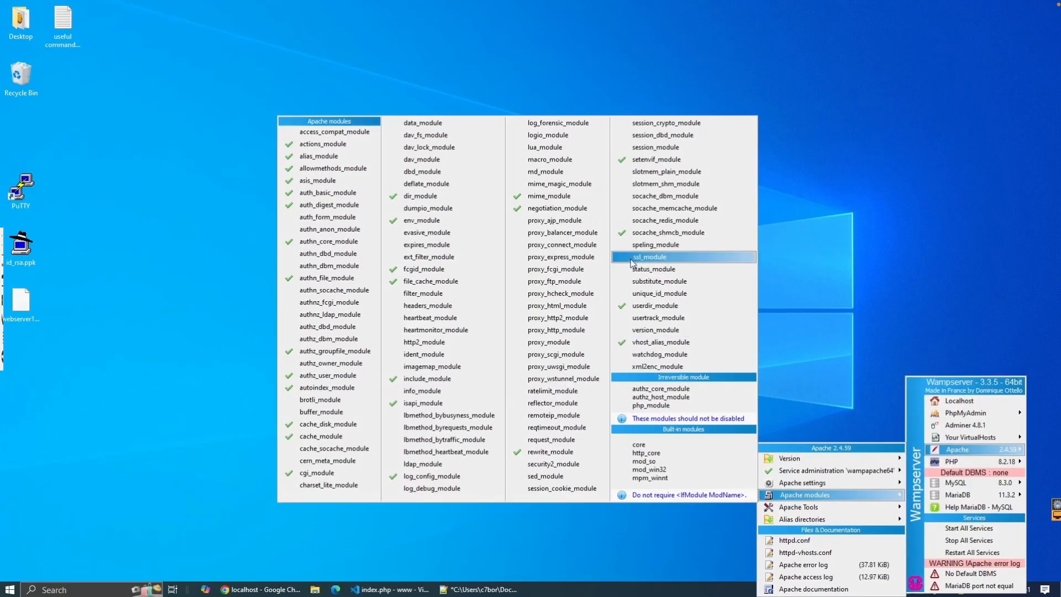
pyautogui.click(648, 256)
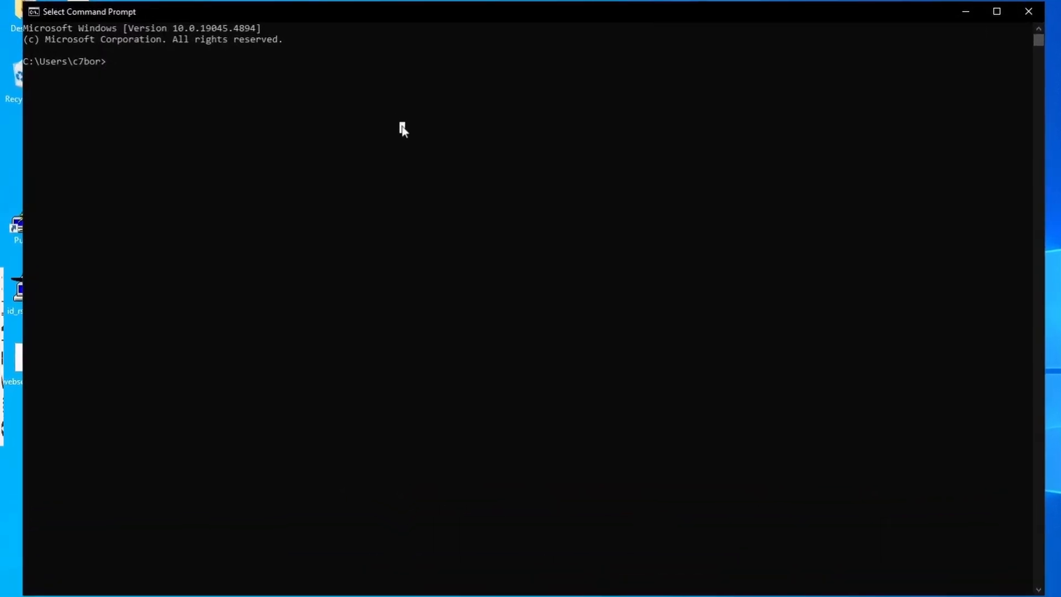
# Step: Change directory to c:\wamp64\bin\apache\apache2.4.59\bin
pyautogui.write('cd c:\\wamp64\\bin\\apache')
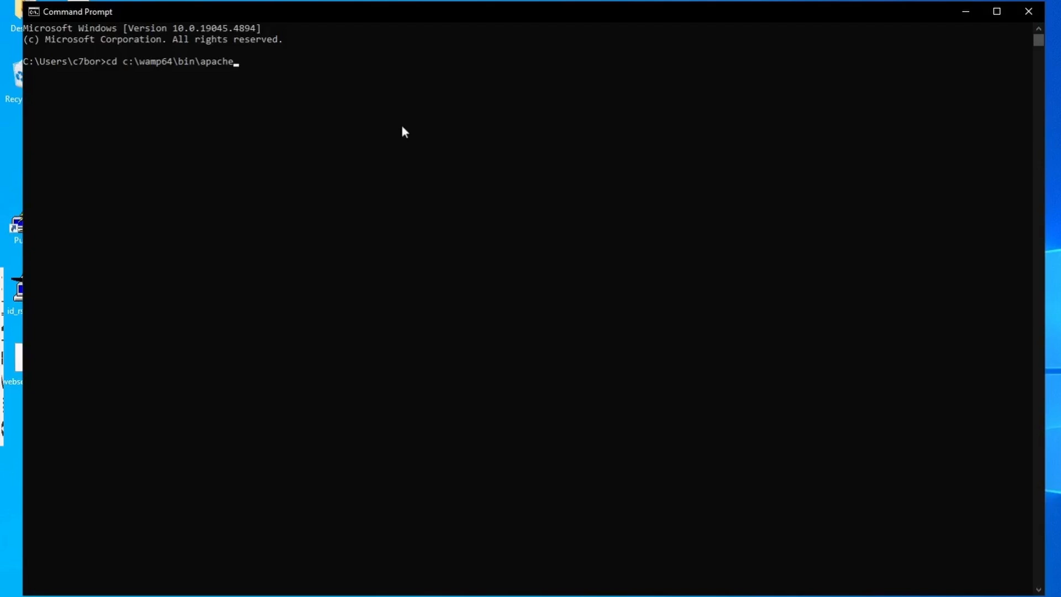
pyautogui.write('\\')
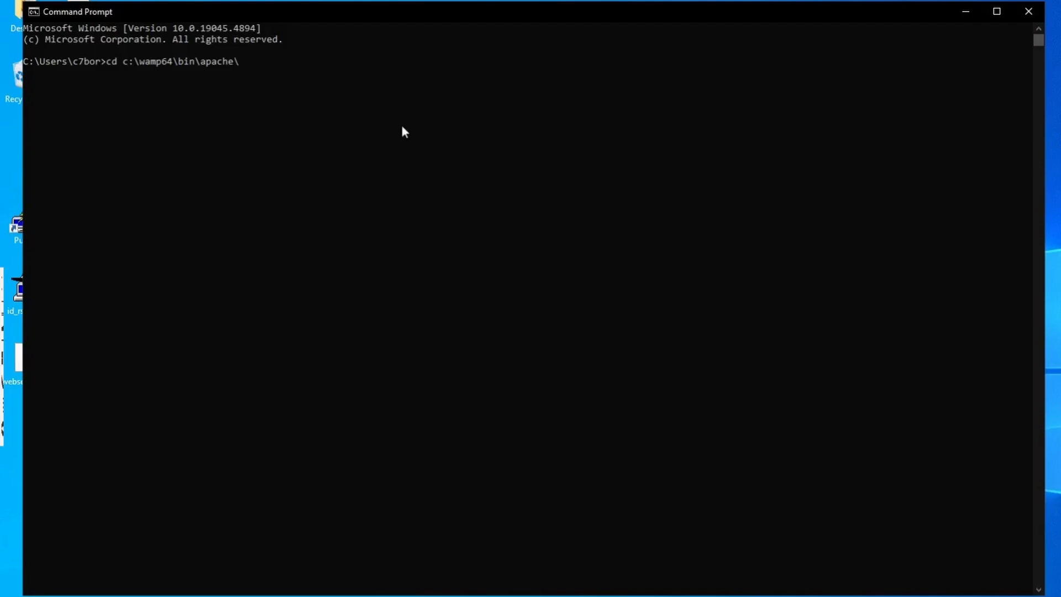
pyautogui.write('apache2.4.59\\')
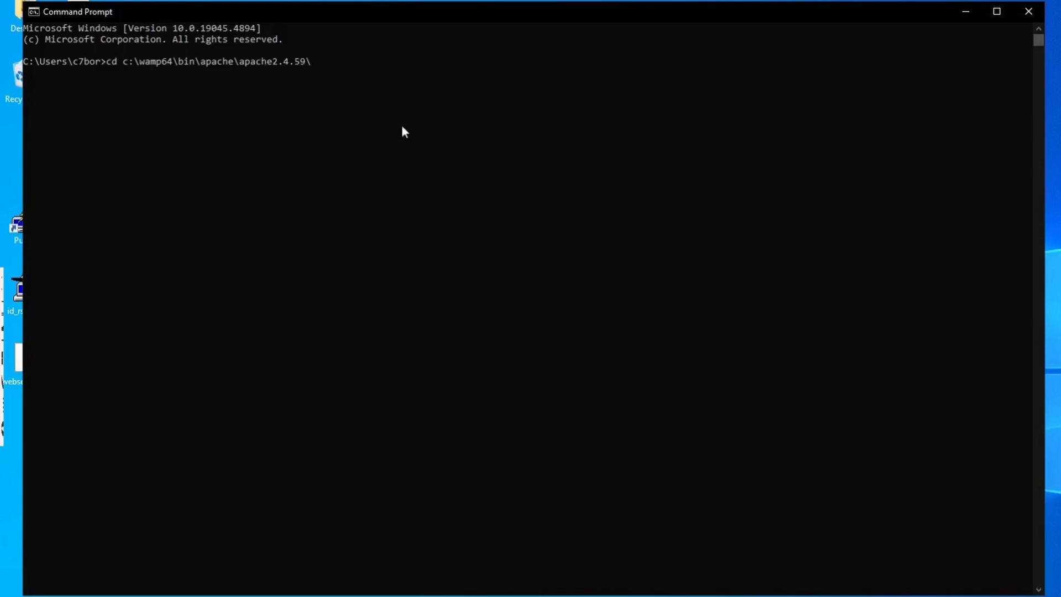
pyautogui.write('bin')
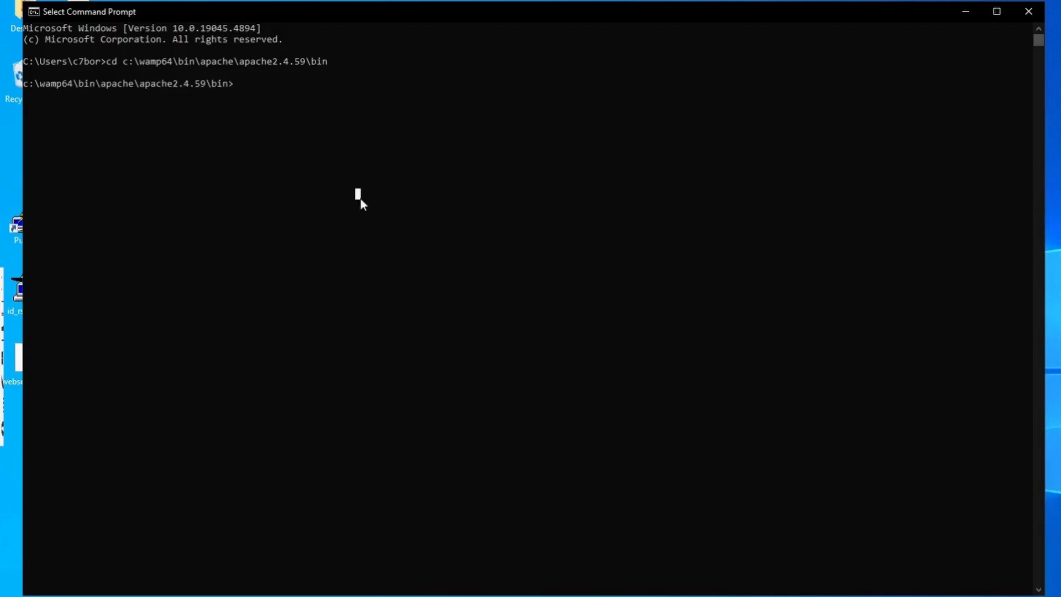
# Step: Append a [ my_req_ext ] subjectAltName section for localhost, *.localhost and 127.0.0.1 to ..\conf\openssl.cnf
pyautogui.write('(echo [ my')
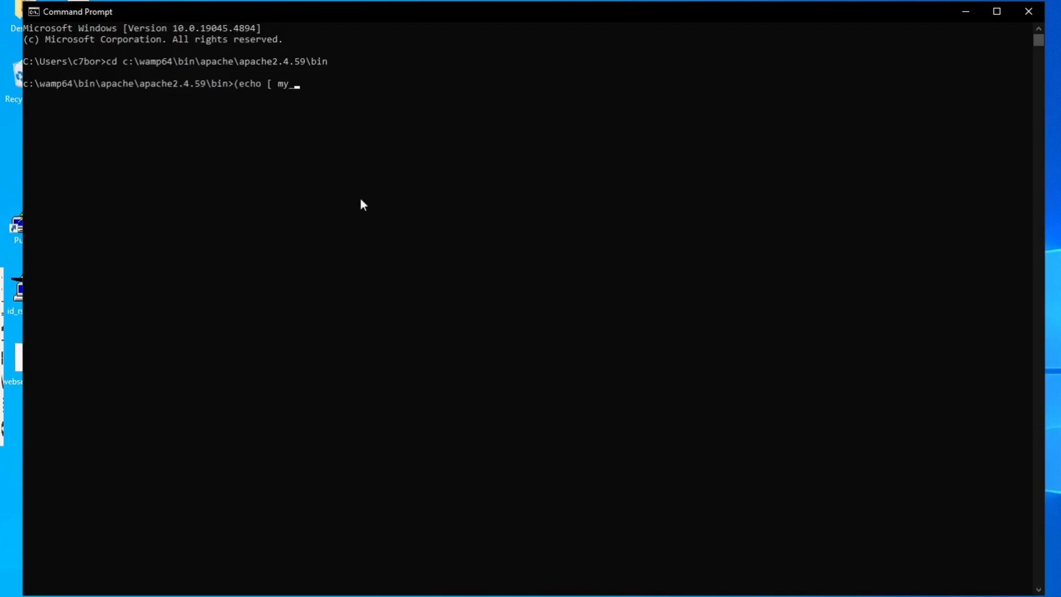
pyautogui.write('_req_ext ] && echo su')
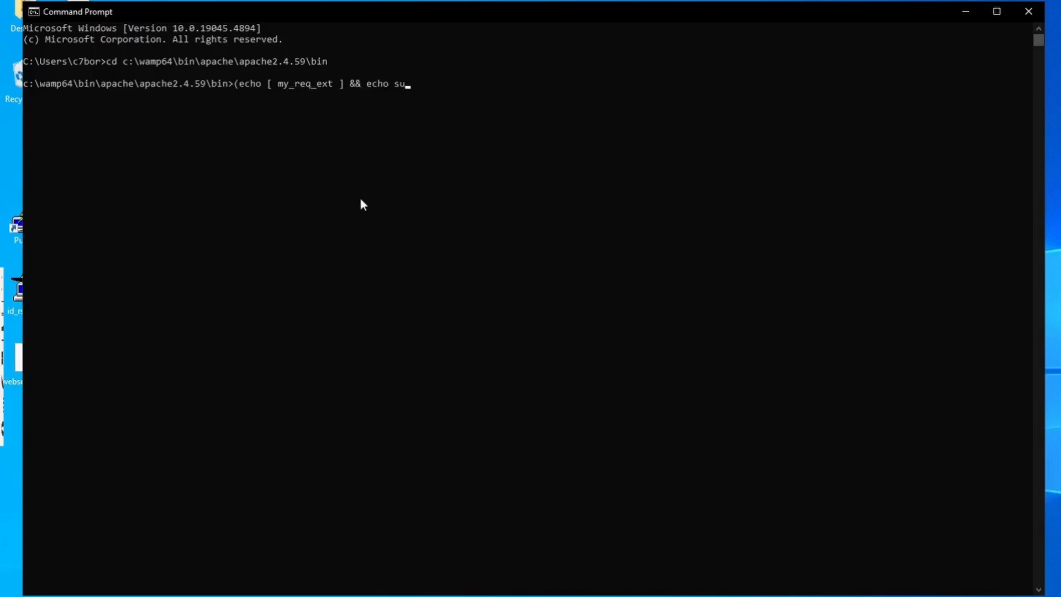
pyautogui.write('bjectAltName = DNS:localhost, D')
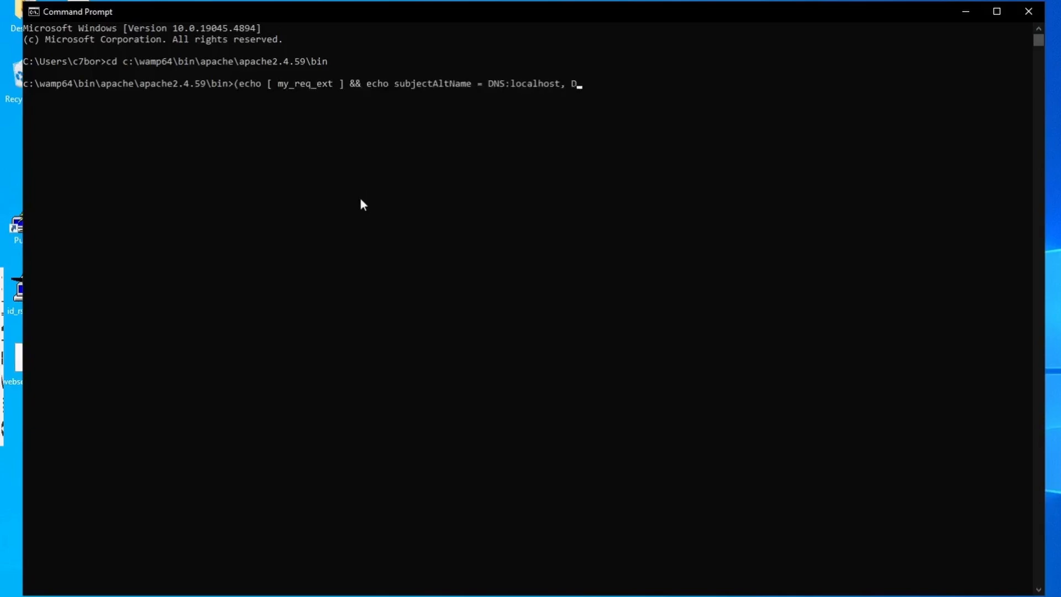
pyautogui.write('NS:*.localhost, IP:127.0.0.1)')
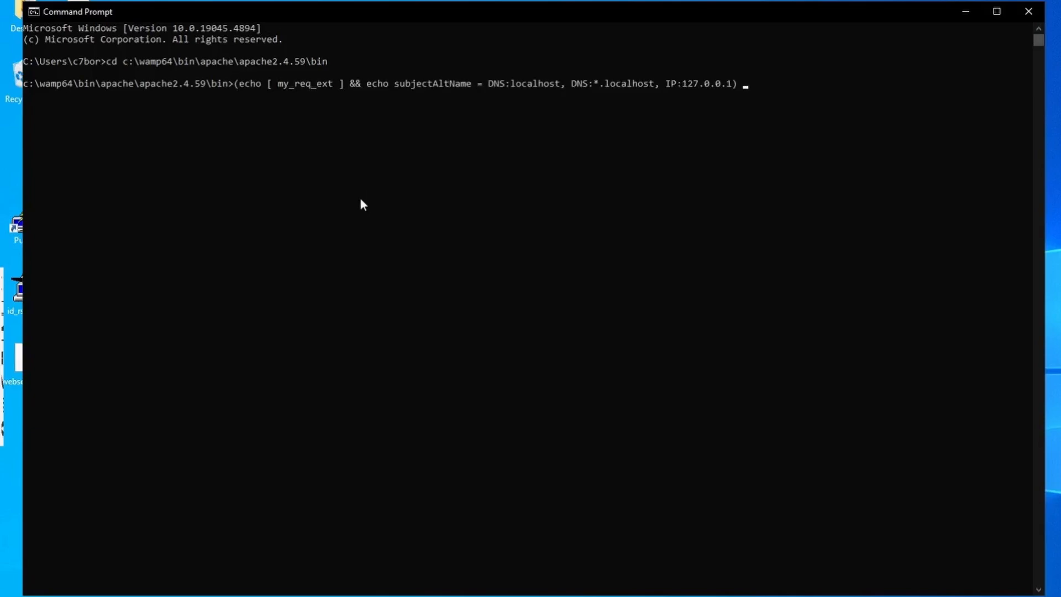
pyautogui.write('>> ..\\conf\\openssl.cnf')
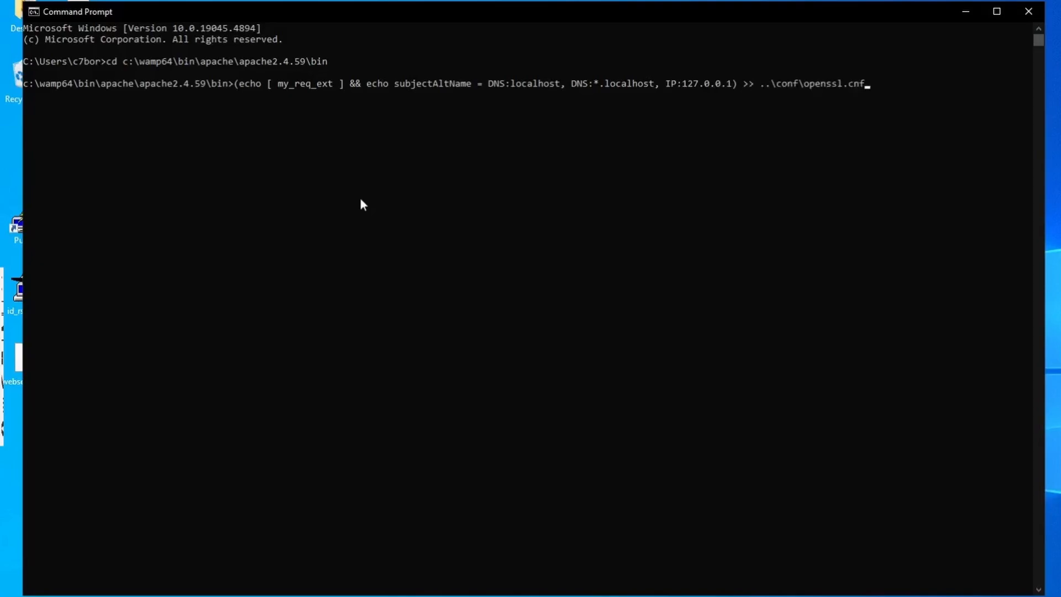
pyautogui.press('Return')
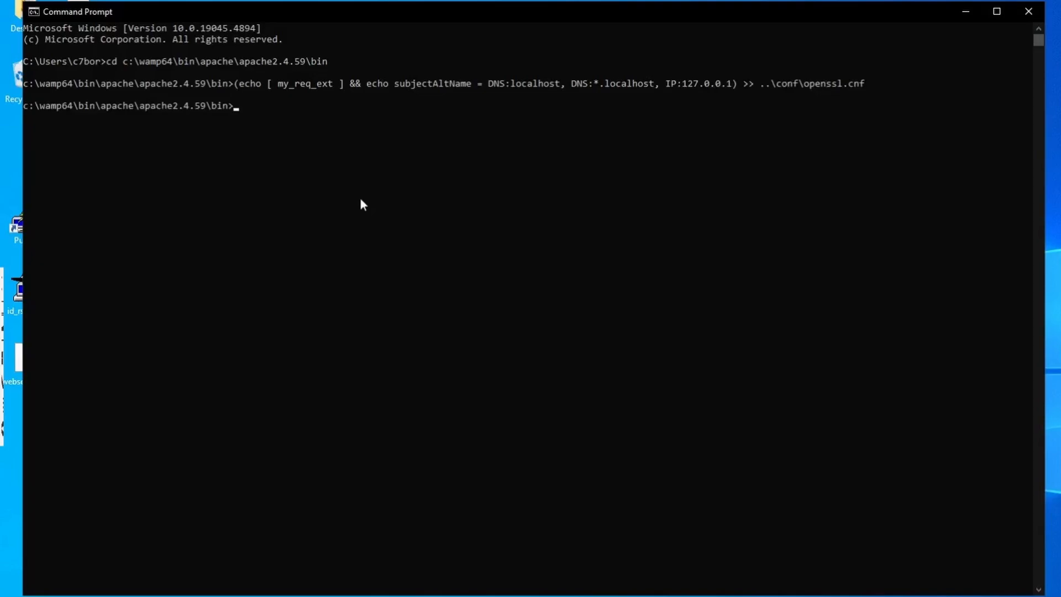
# Step: Strip the passphrase from mypriv.key and generate self-signed mycert.crt with CN=localhost for 44444 days
pyautogui.click(420, 254)
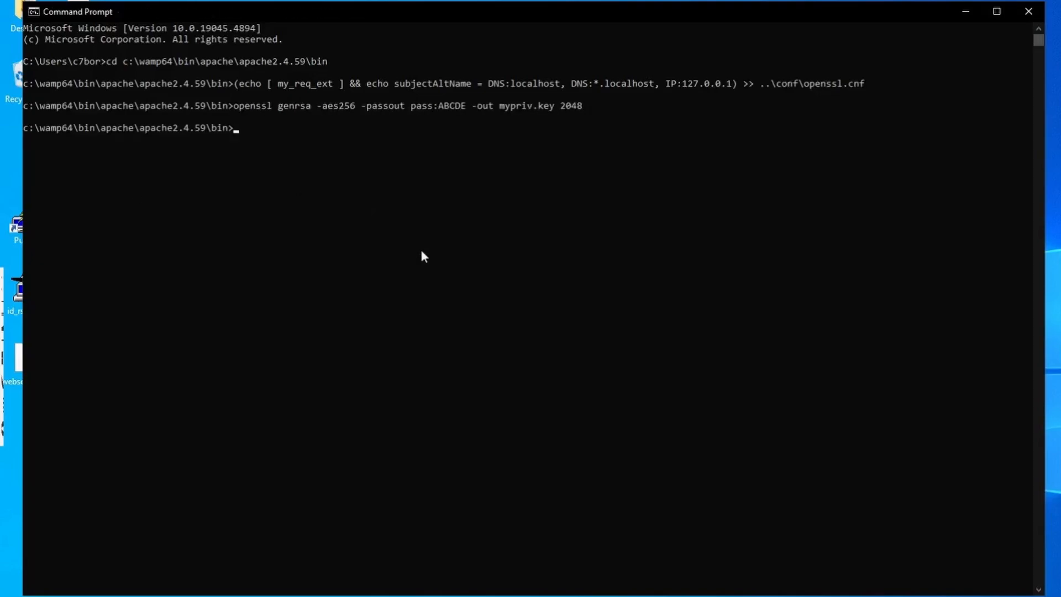
pyautogui.write('openssl rsa -in mypriv.key -passin pass:ABCDE -out mypriv.key')
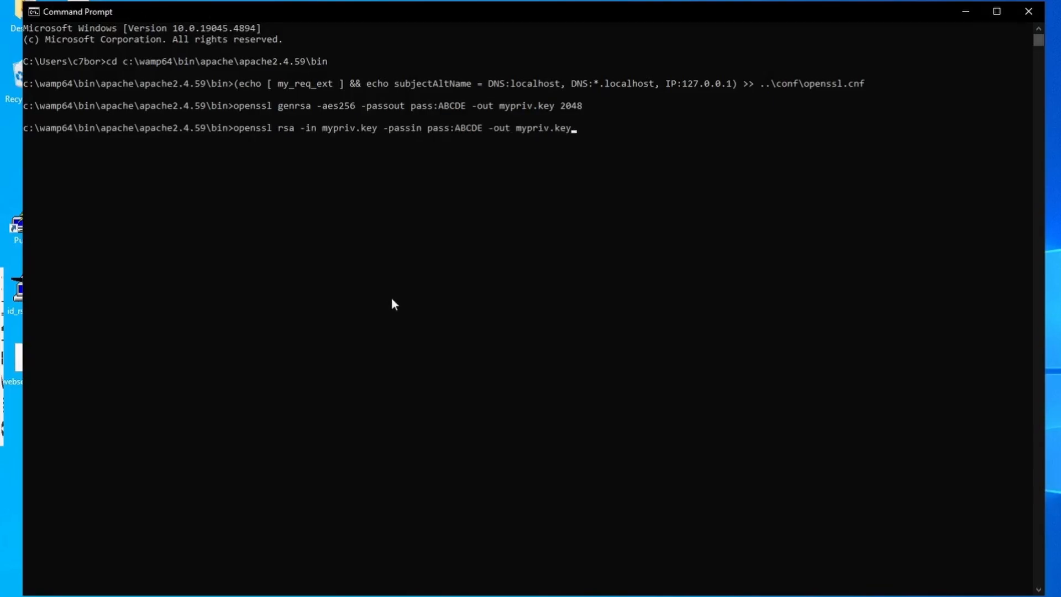
pyautogui.press('Return')
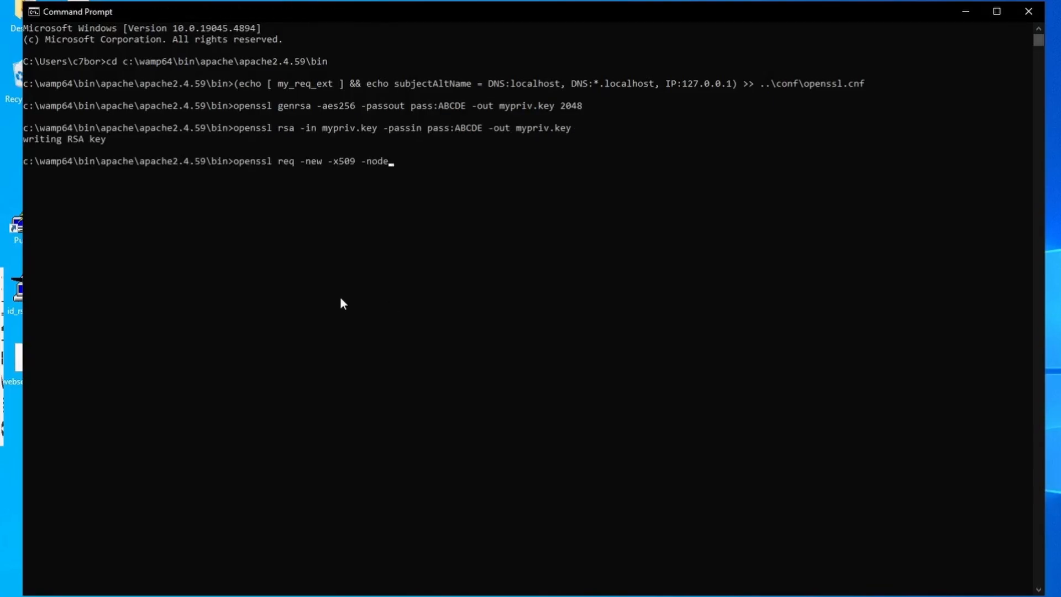
pyautogui.write('s -sha1 -key mypriv.key -out mycert.crt -days 44444 -config ..\\conf\\openssl.cnf -extensions my_req_ext -subj "')
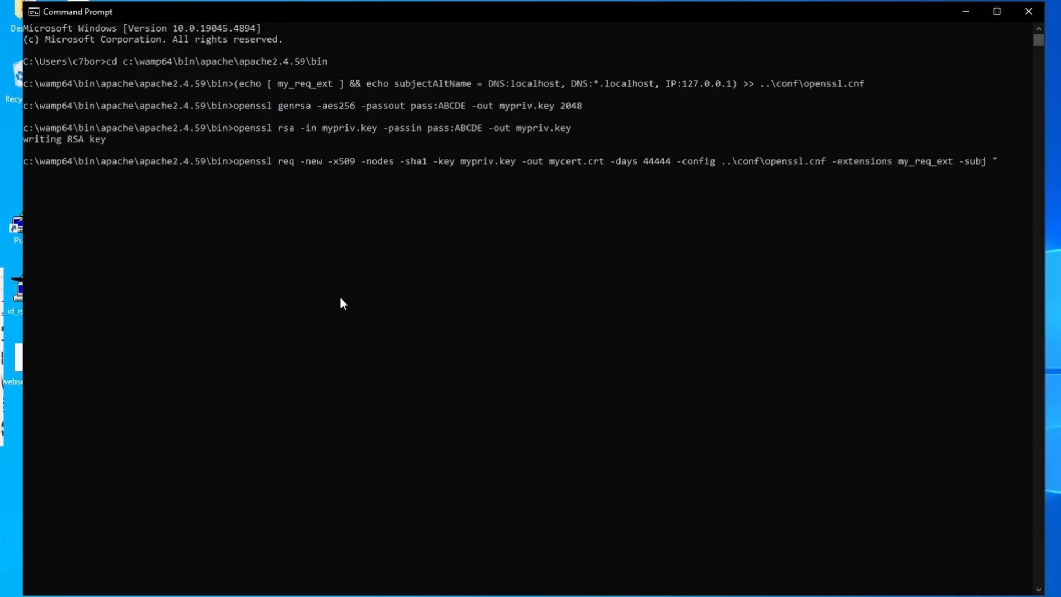
pyautogui.write('/C=US/ST=Distributed/L=Cloud/O=Cluster/CN=localhost"')
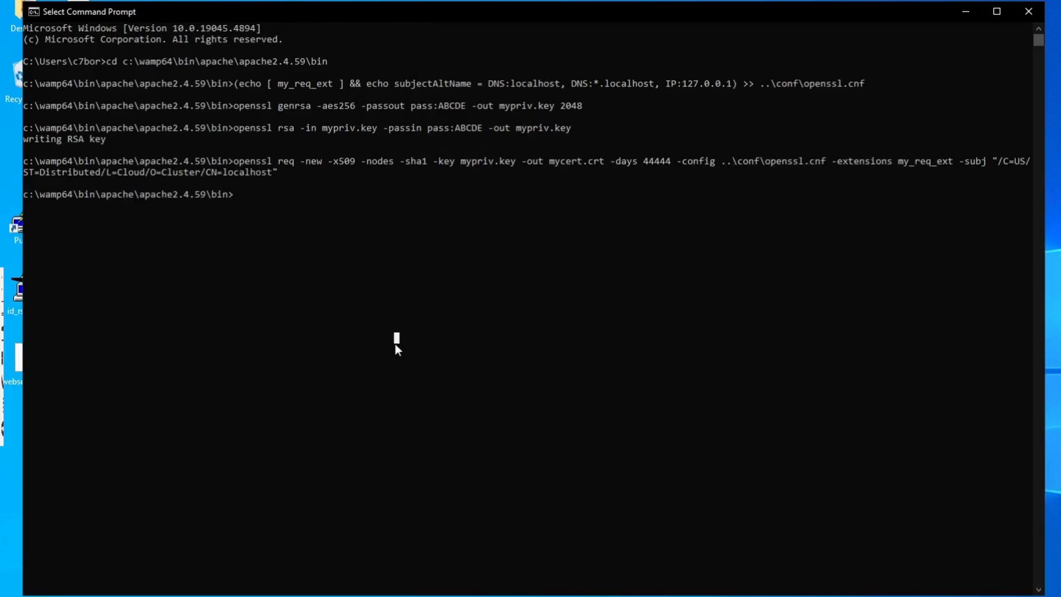
# Step: Copy mypriv.key and mycert.crt into Apache's ..\conf folder with /y
pyautogui.write('copy mypriv.key ..\\conf\\mypriv.key /y')
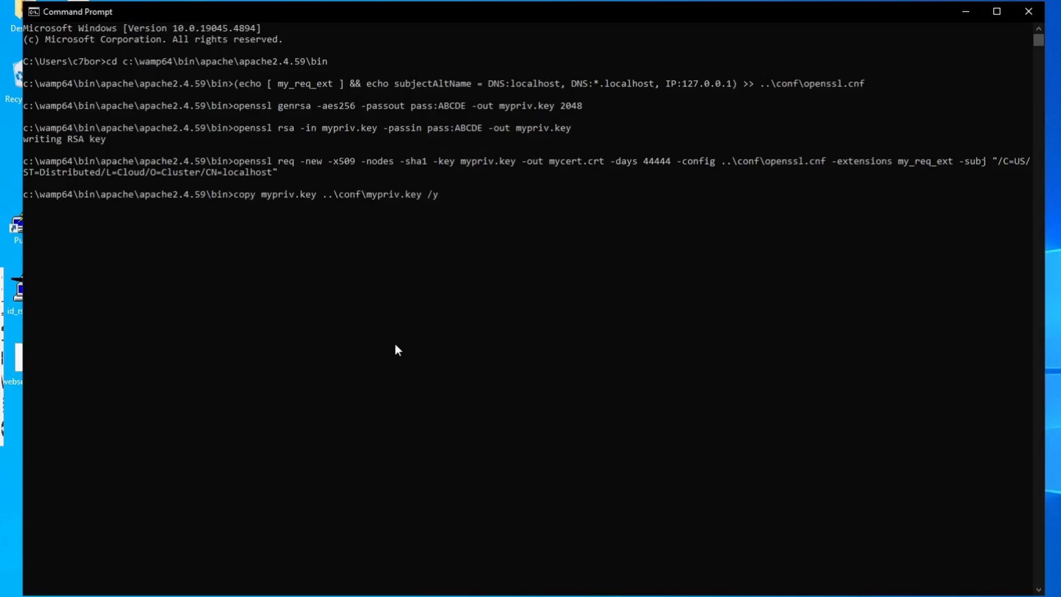
pyautogui.write('copy mycert.crt ..\\conf\\mycert')
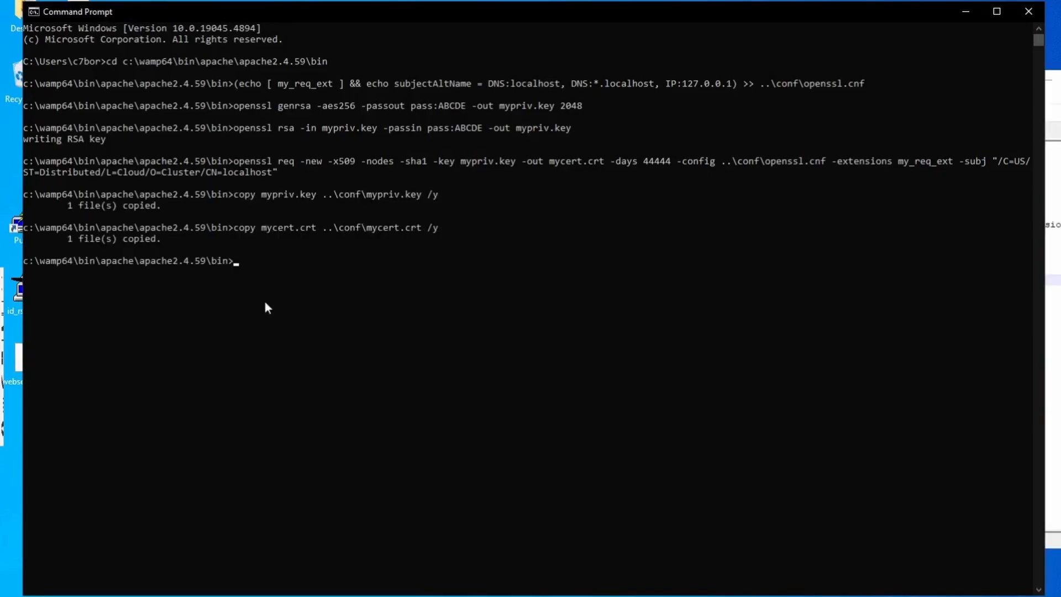
# Step: Open Apache's httpd.conf from the Wampserver tray menu for editing
pyautogui.click(996, 11)
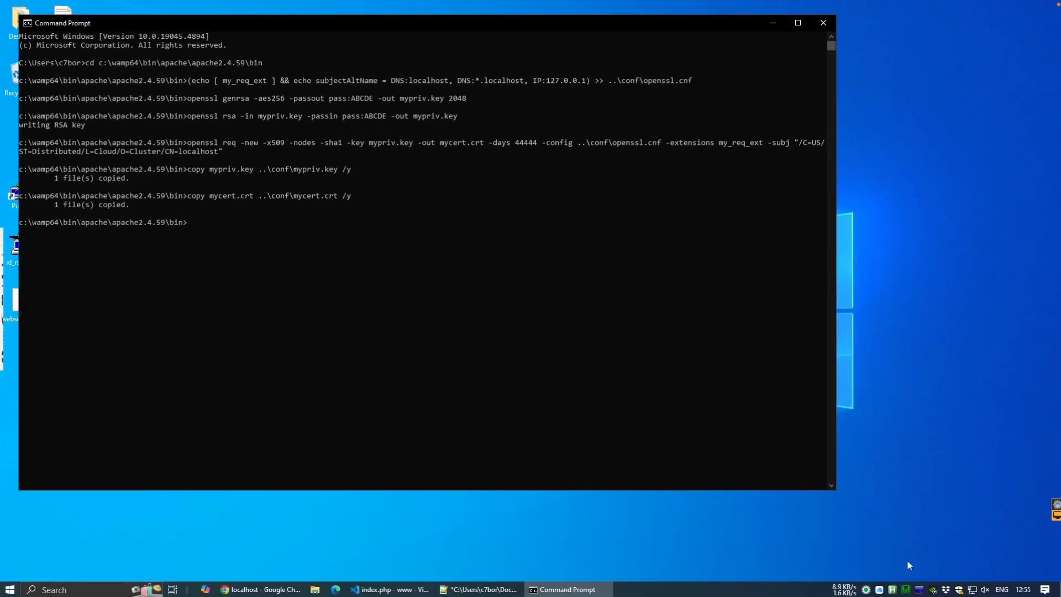
pyautogui.click(916, 589)
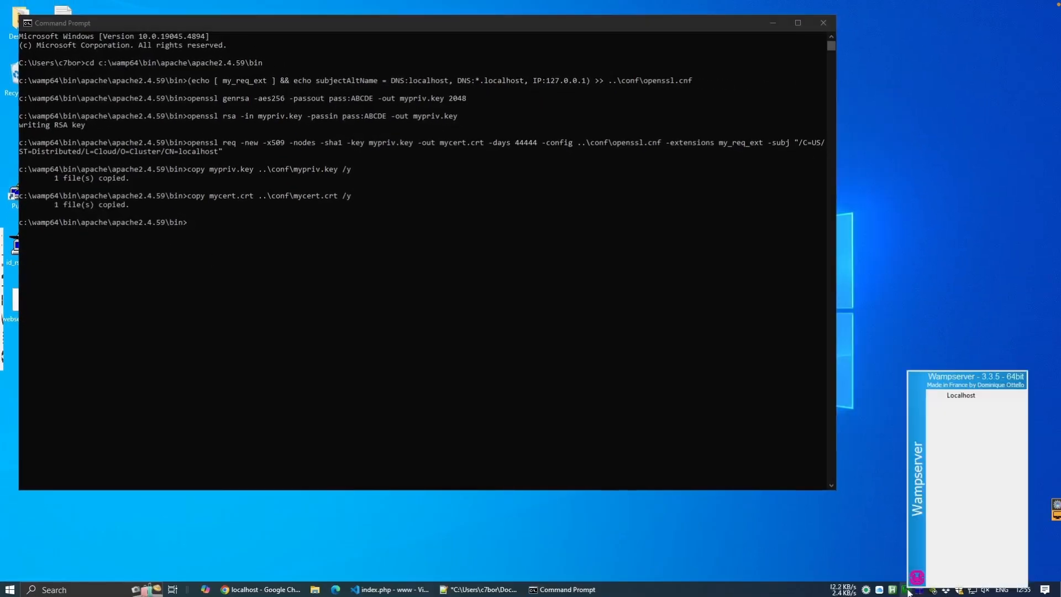
pyautogui.click(917, 577)
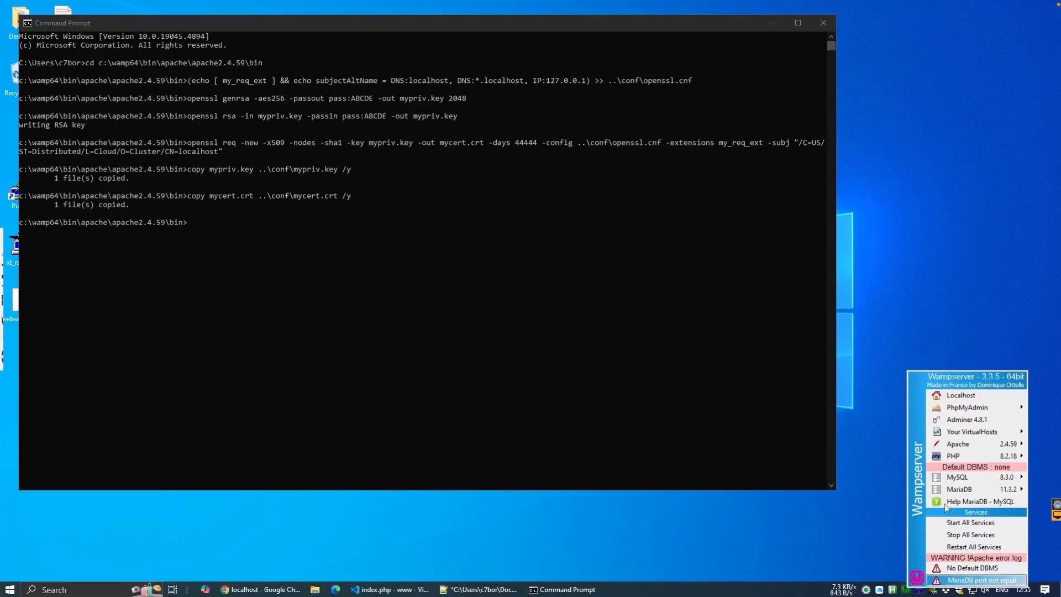
pyautogui.click(958, 443)
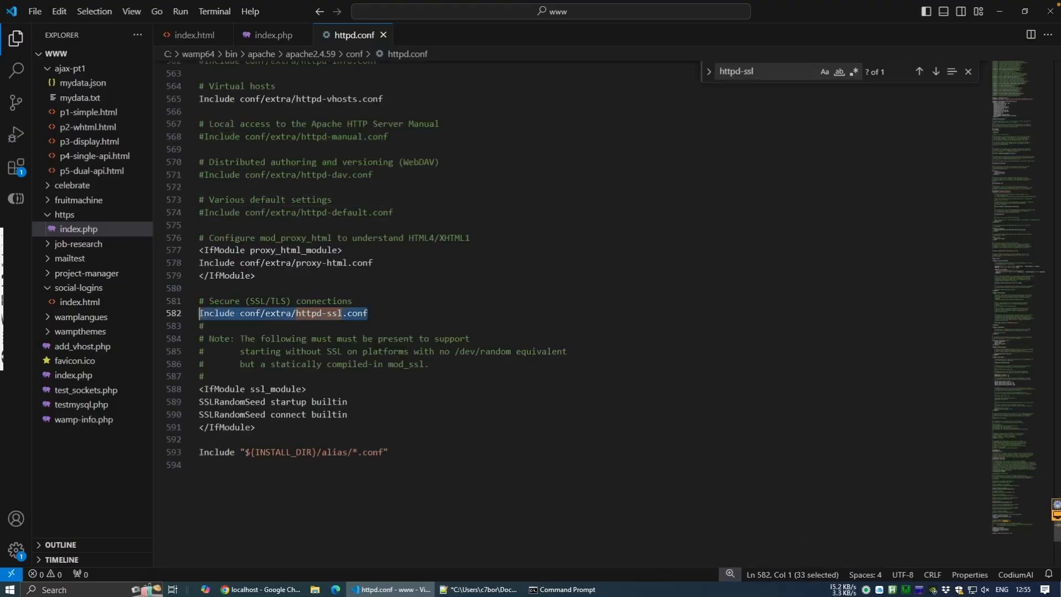
# Step: Open conf/extra/httpd-ssl.conf through the editor breadcrumb
pyautogui.click(354, 54)
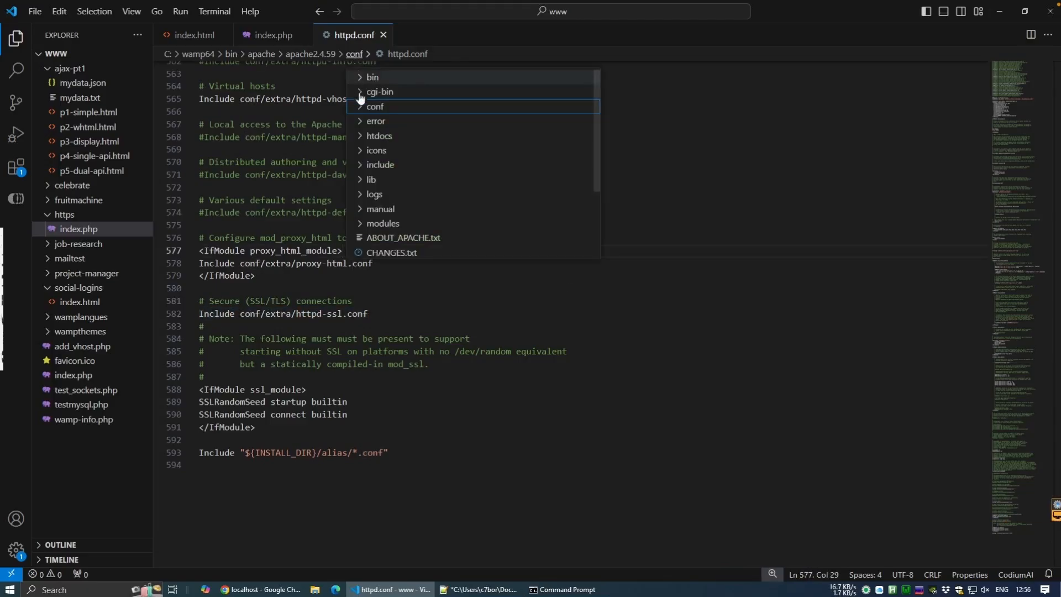
pyautogui.click(381, 121)
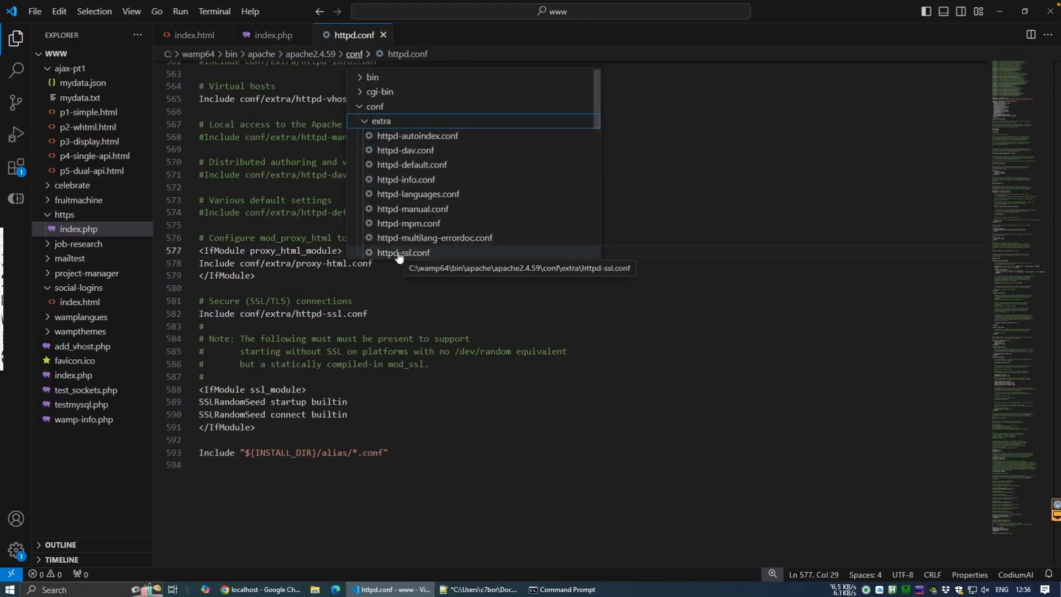
pyautogui.click(402, 252)
pyautogui.write('VirtualH')
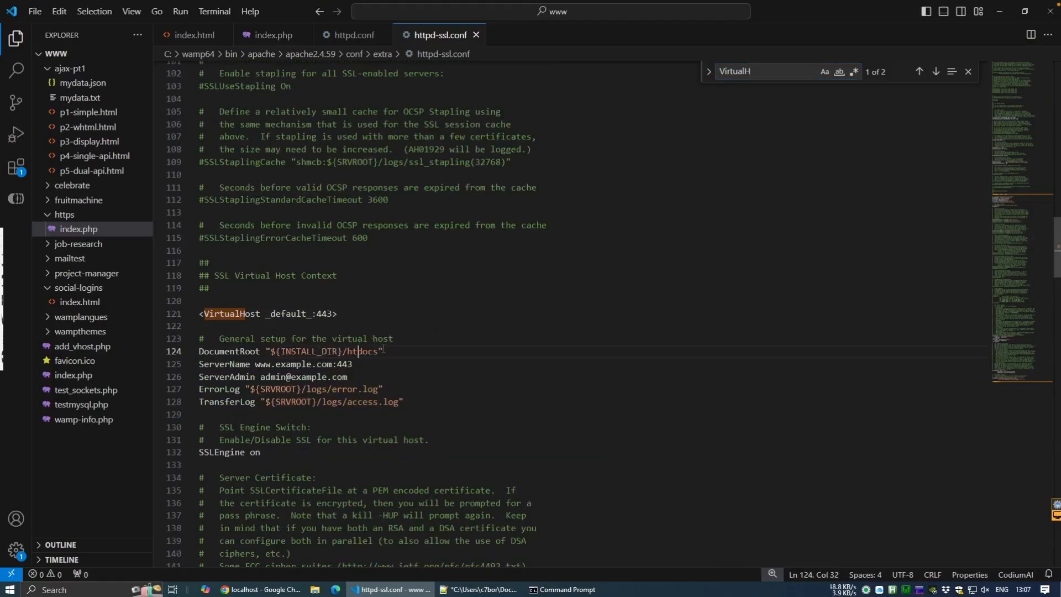
# Step: Set DocumentRoot to ${INSTALL_DIR}/www, ServerName to localhost:443 and SSLCertificateFile to mycert.crt
pyautogui.write('www')
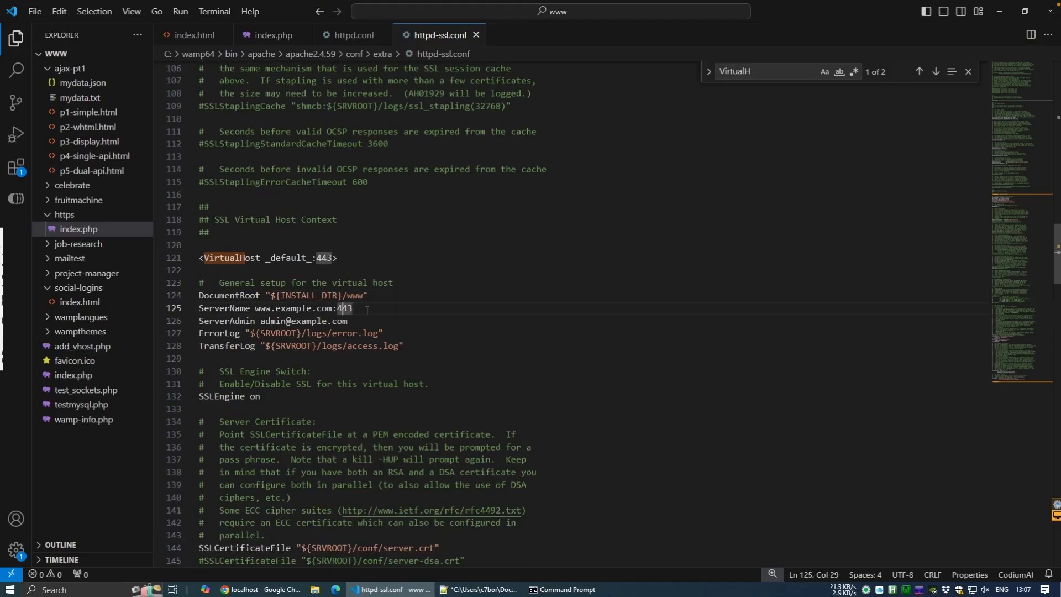
pyautogui.write('localhost')
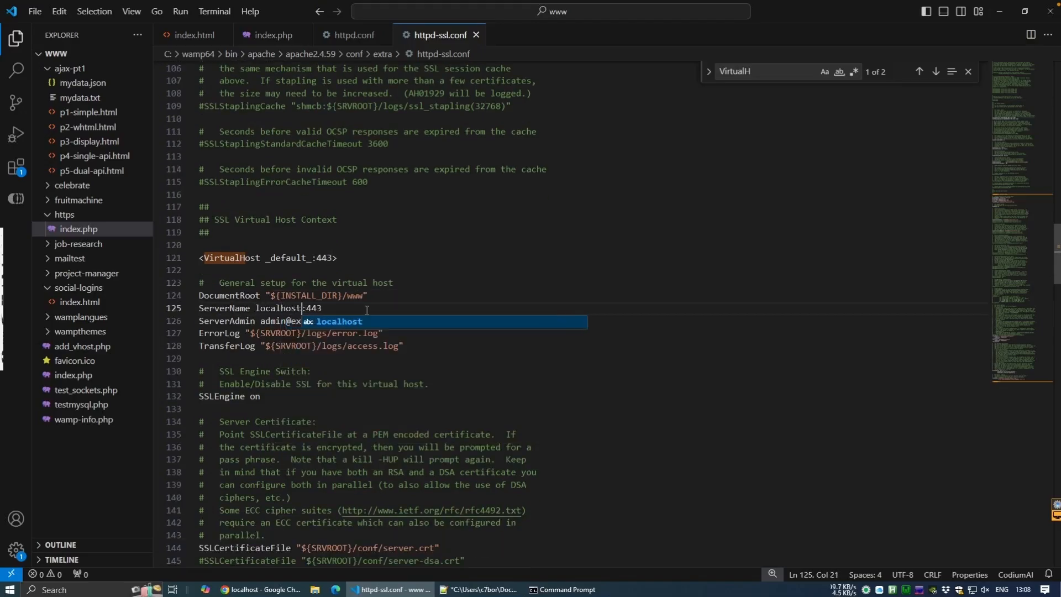
pyautogui.scroll(-3)
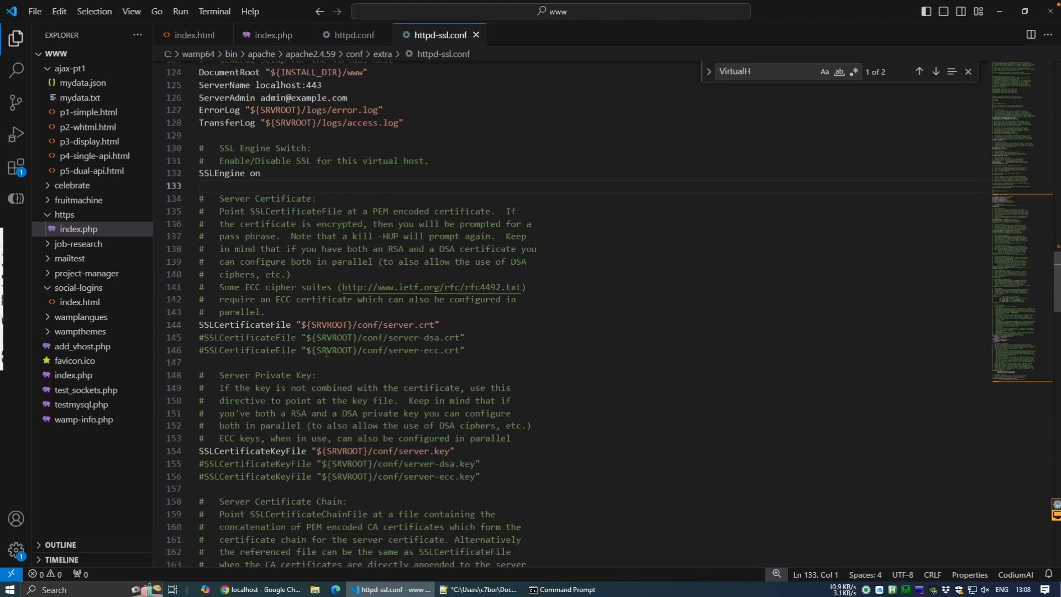
pyautogui.write('mycert')
pyautogui.click(591, 451)
pyautogui.write('myp')
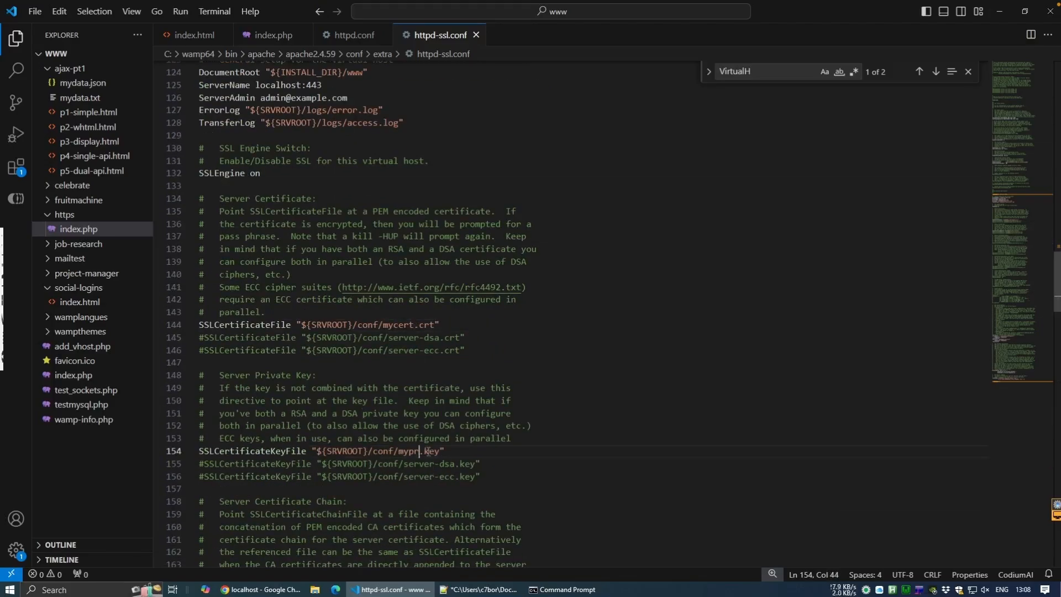
pyautogui.click(565, 588)
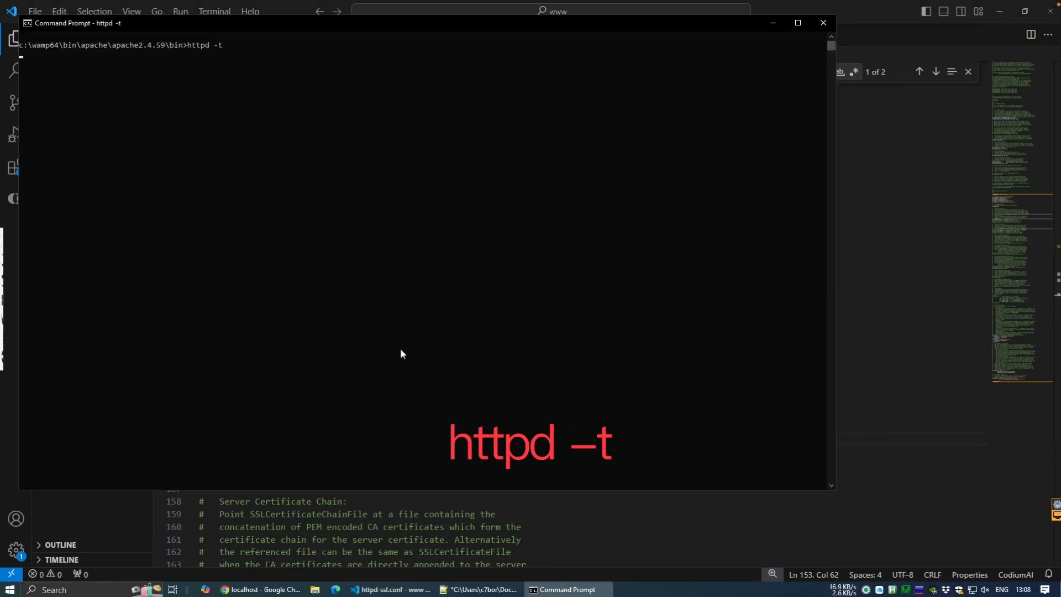
pyautogui.press('Return')
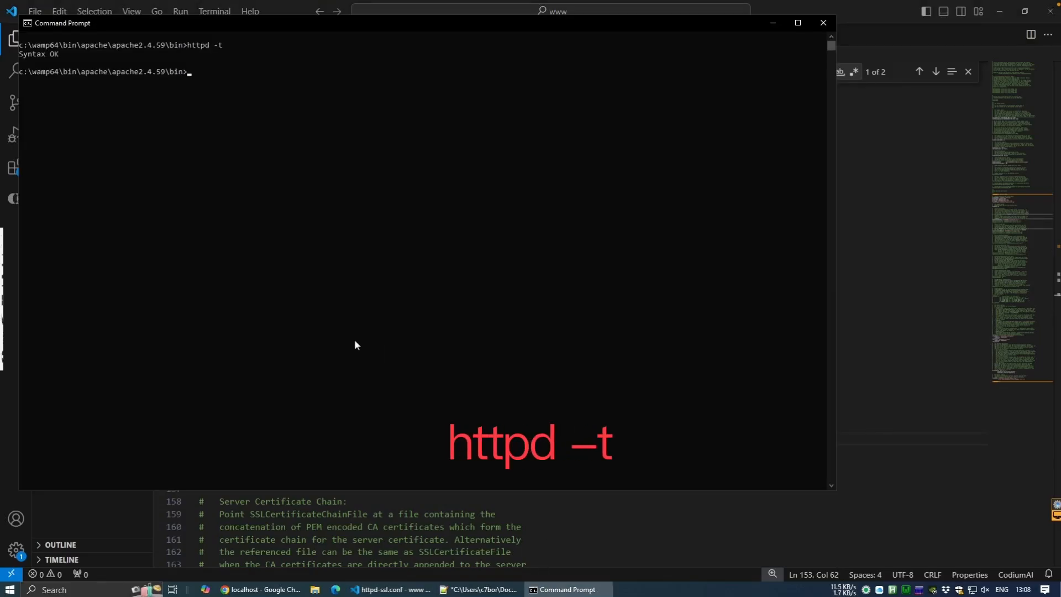
pyautogui.click(915, 588)
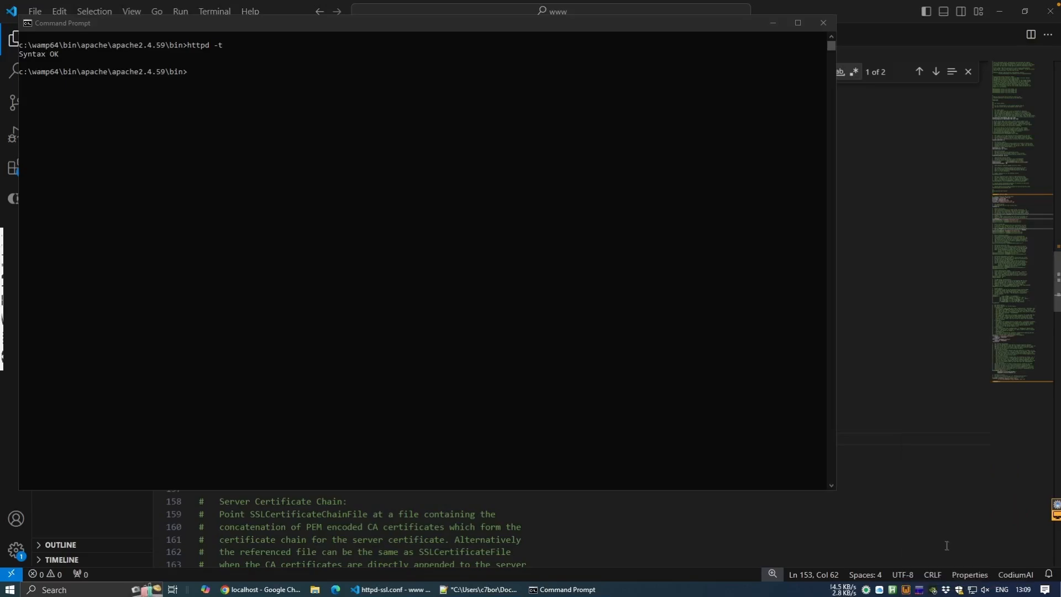
pyautogui.click(261, 589)
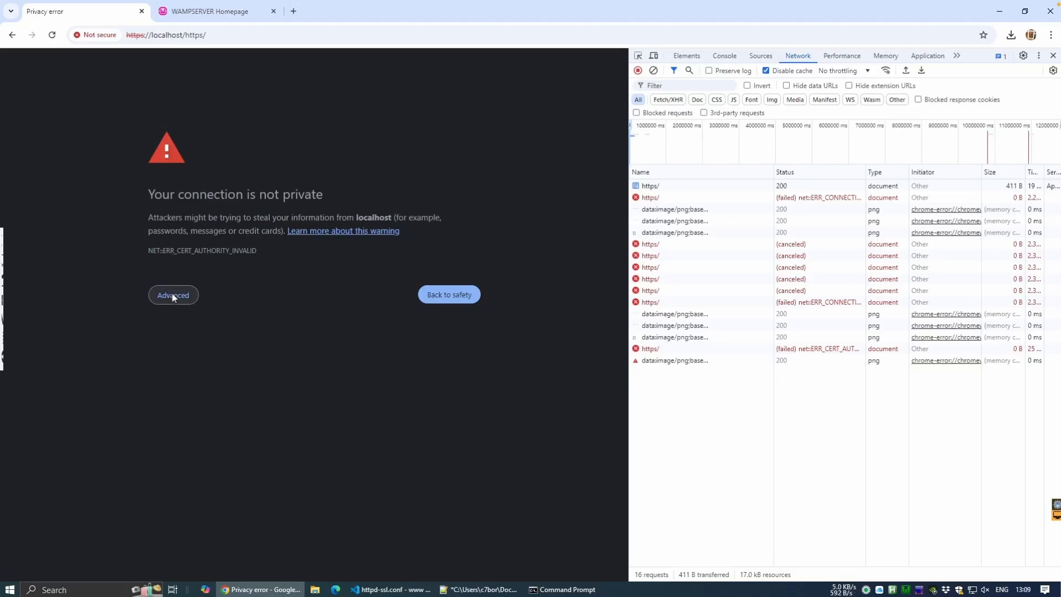
pyautogui.moveTo(653, 71)
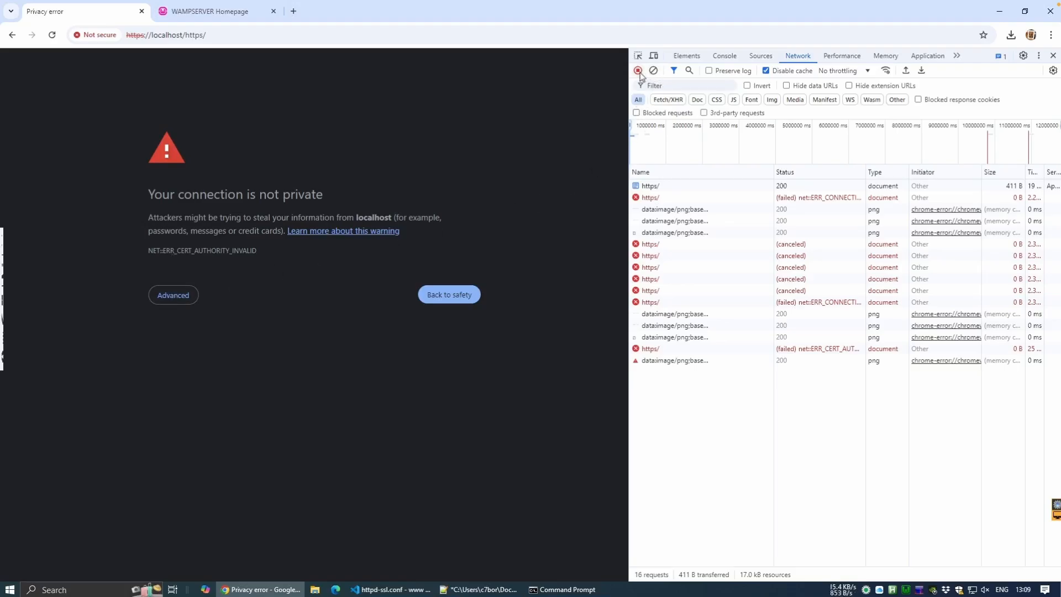
pyautogui.moveTo(651, 71)
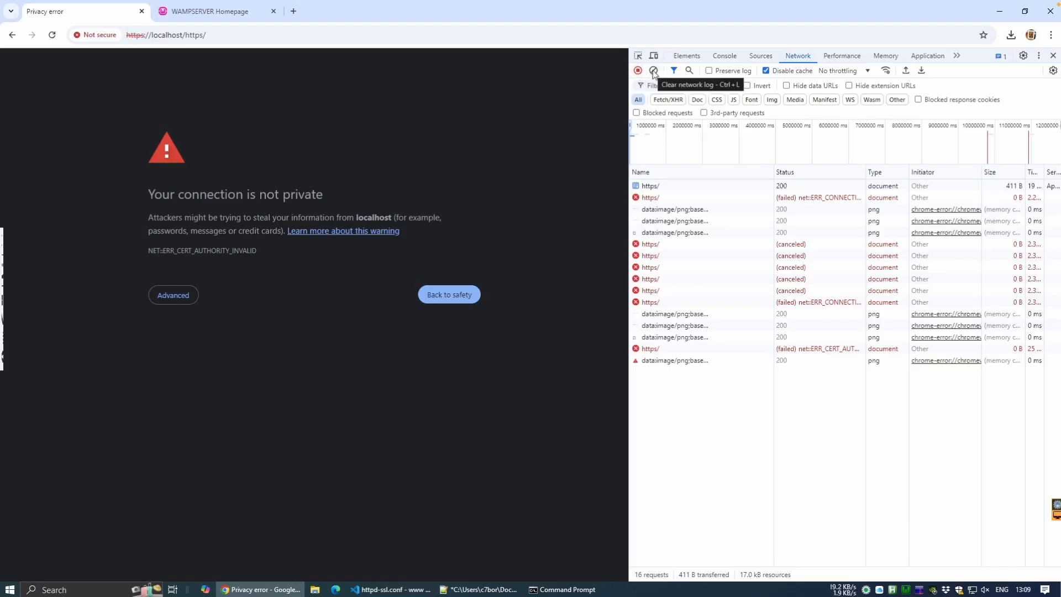
# Step: Clear the DevTools network log and proceed to localhost past the certificate privacy warning
pyautogui.click(653, 71)
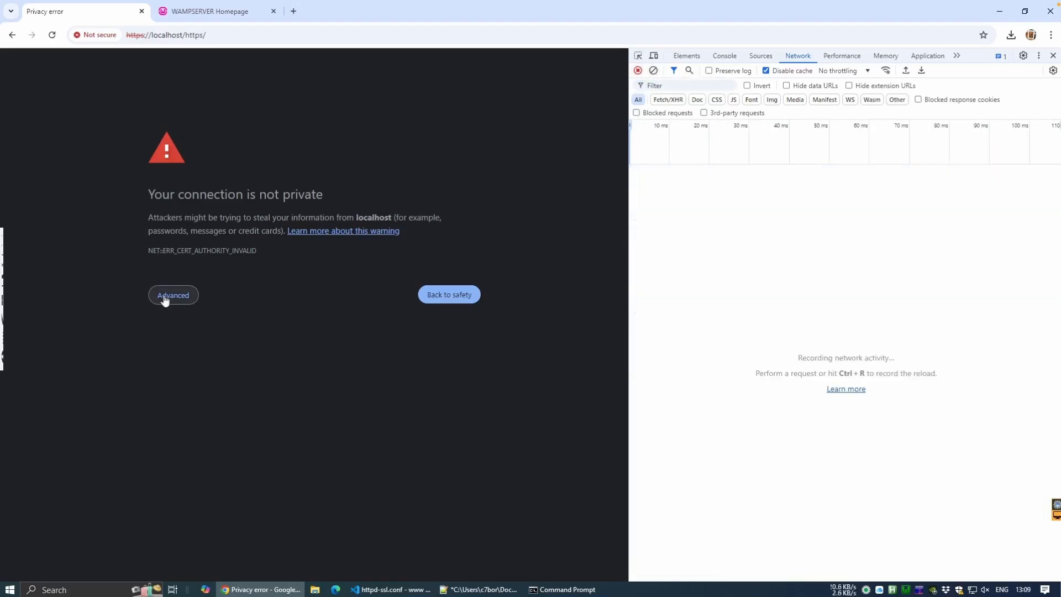
pyautogui.click(172, 295)
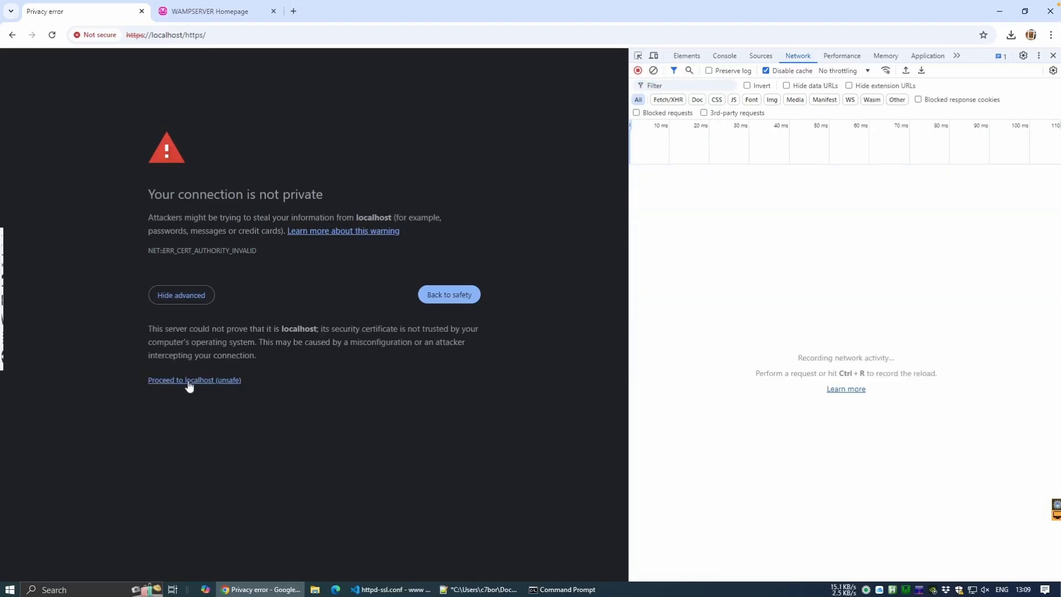
pyautogui.click(195, 379)
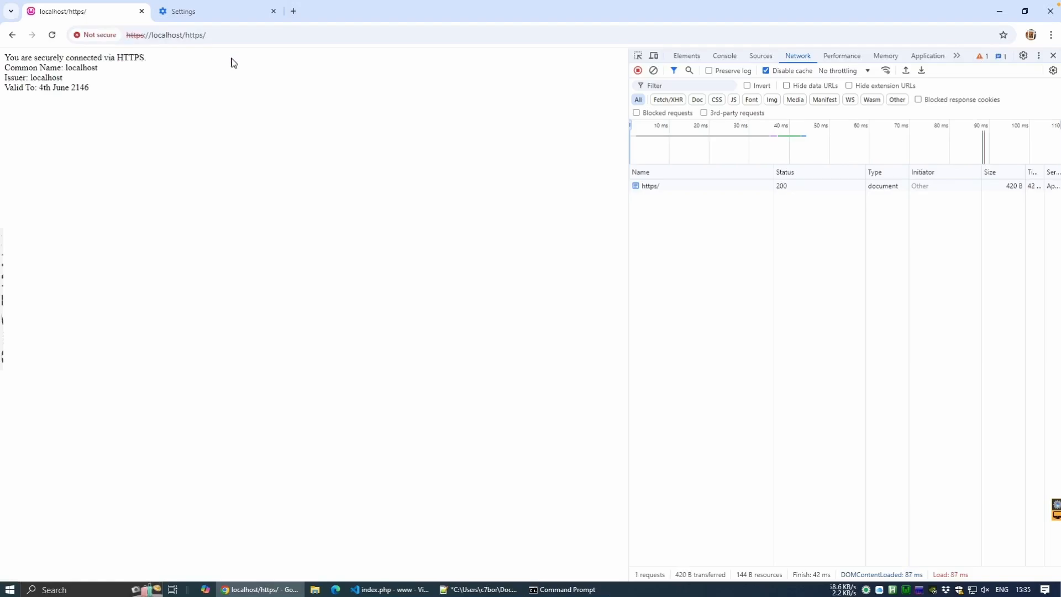
# Step: Set the chrome://flags allow-insecure-localhost flag to Enabled
pyautogui.click(215, 11)
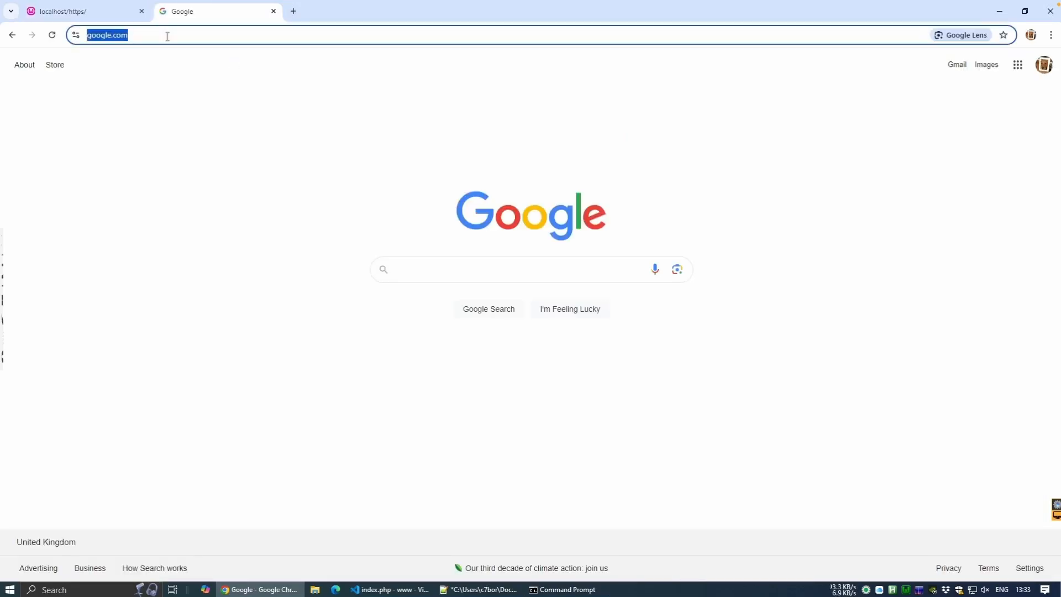
pyautogui.write('chrome://flags/#allow-insecure-localhost')
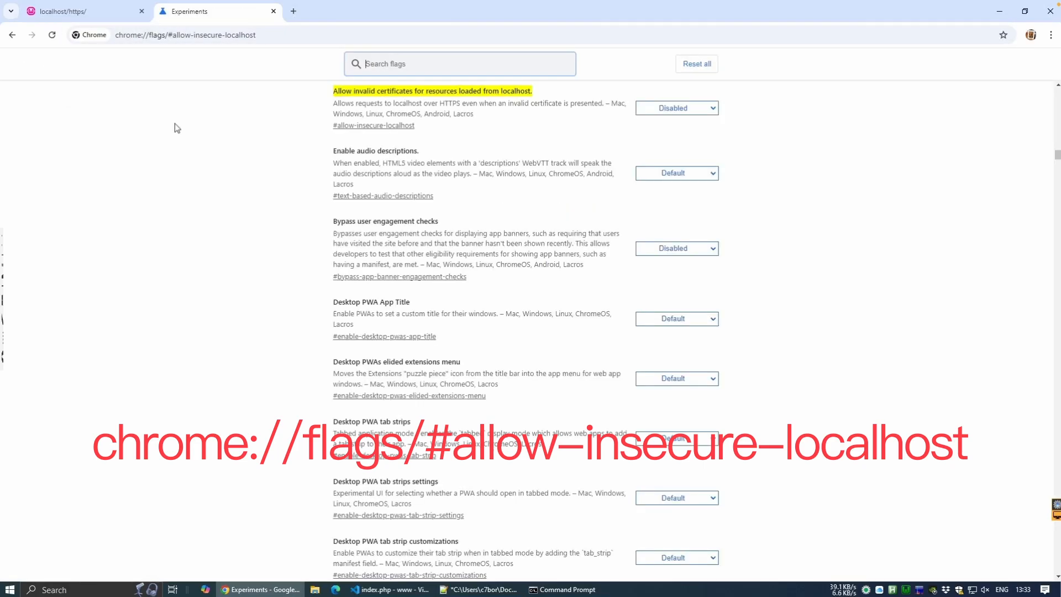
pyautogui.moveTo(496, 118)
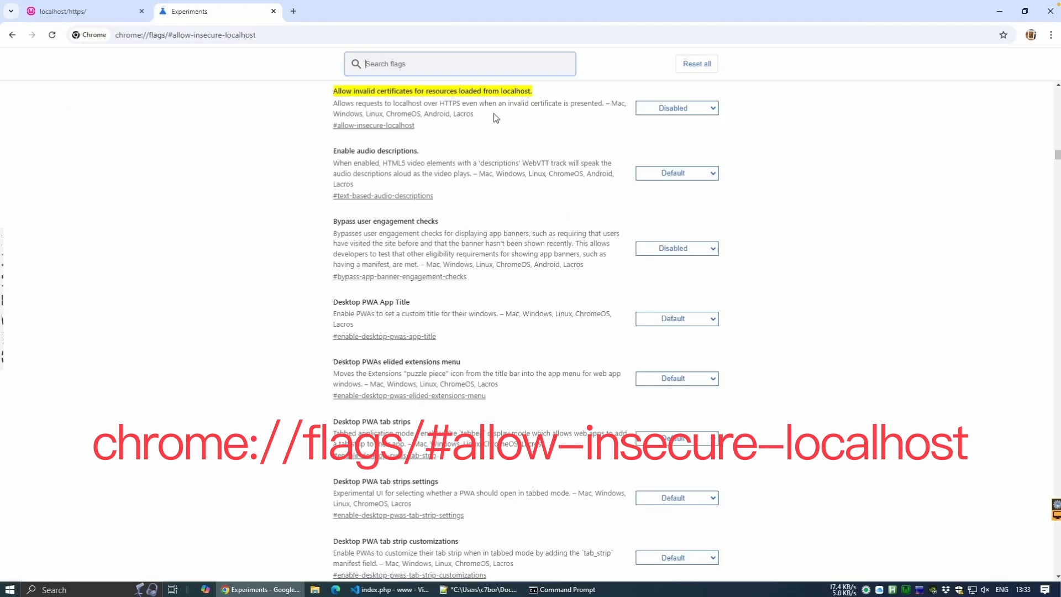
pyautogui.click(676, 107)
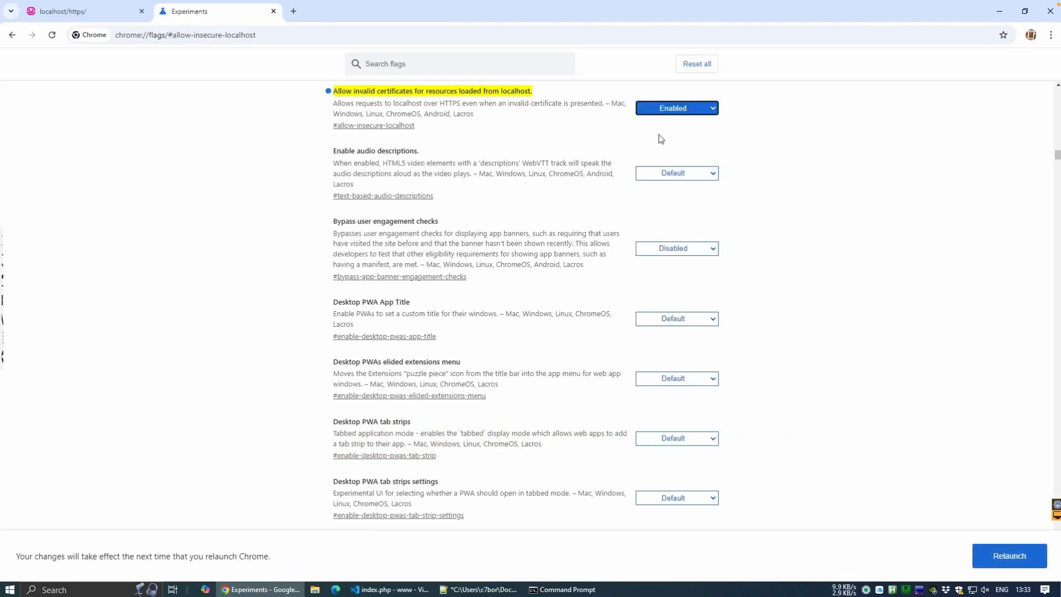
pyautogui.click(1008, 555)
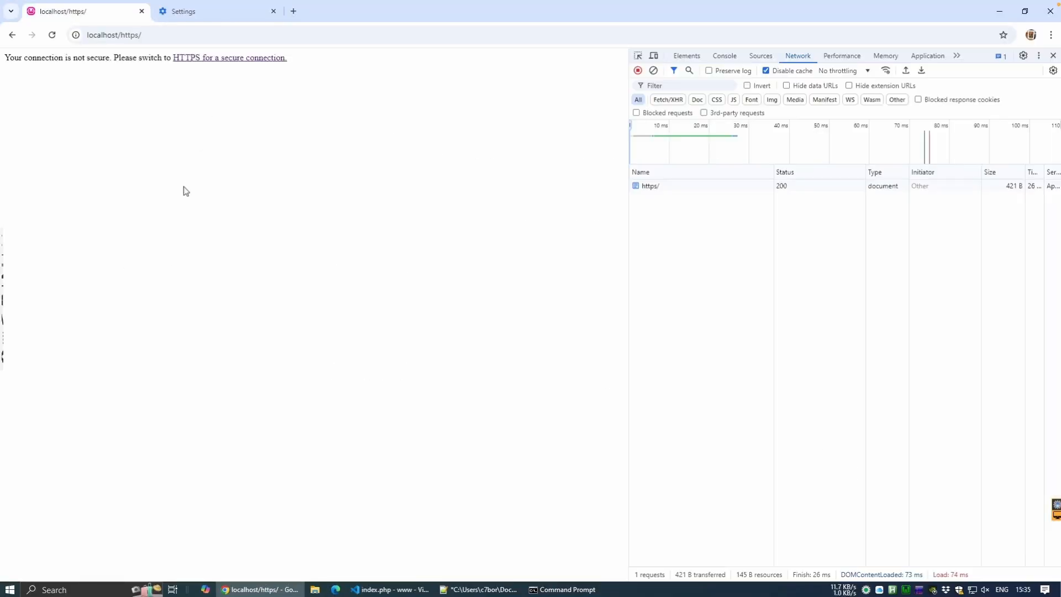
pyautogui.moveTo(235, 67)
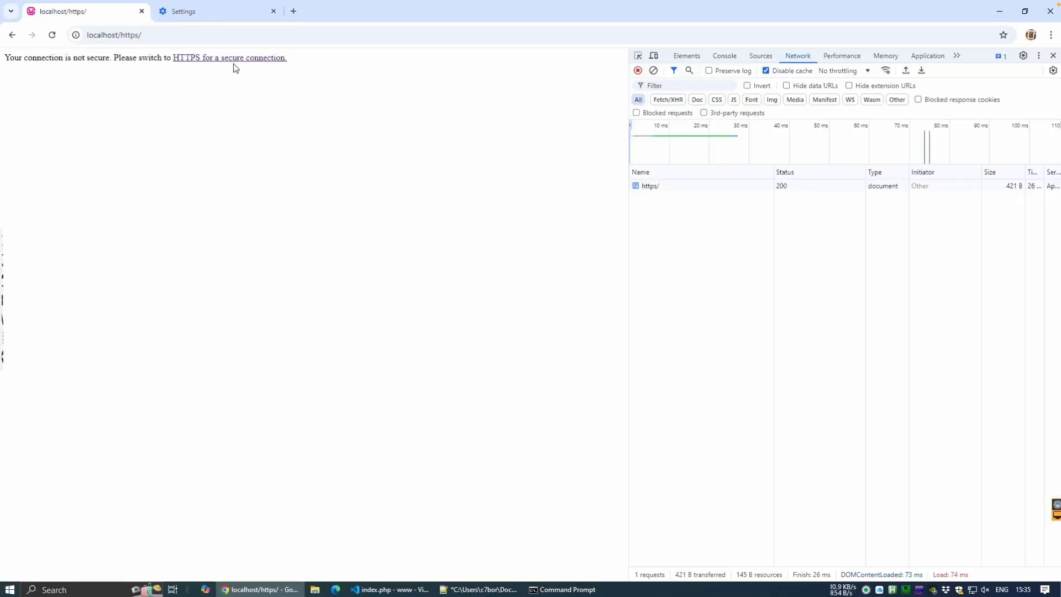
# Step: Switch the localhost page to its HTTPS version via the secure-connection link
pyautogui.click(230, 57)
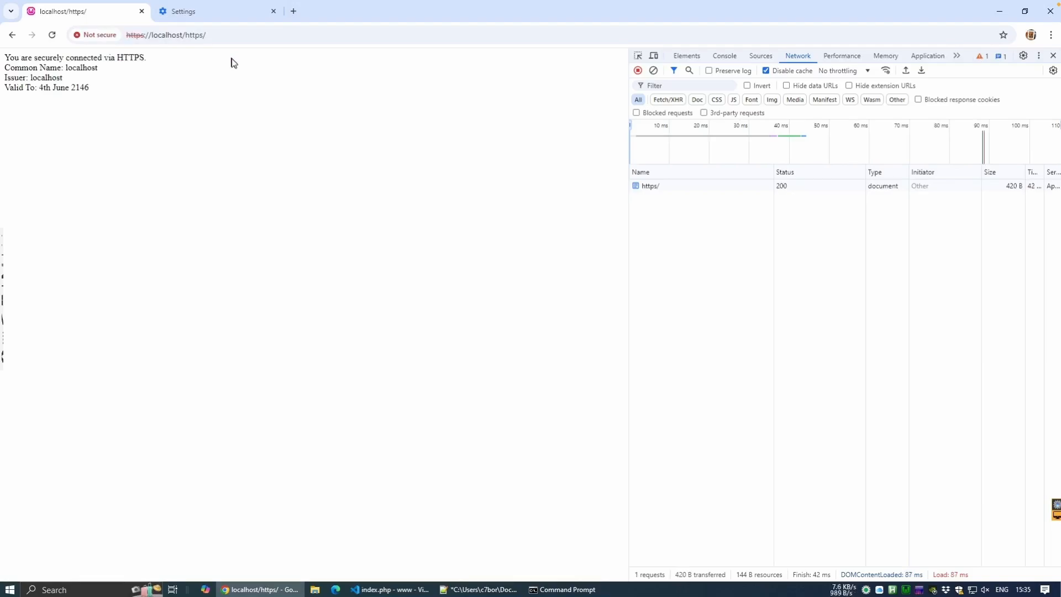
# Step: View the localhost certificate details from the address-bar security chip
pyautogui.click(94, 35)
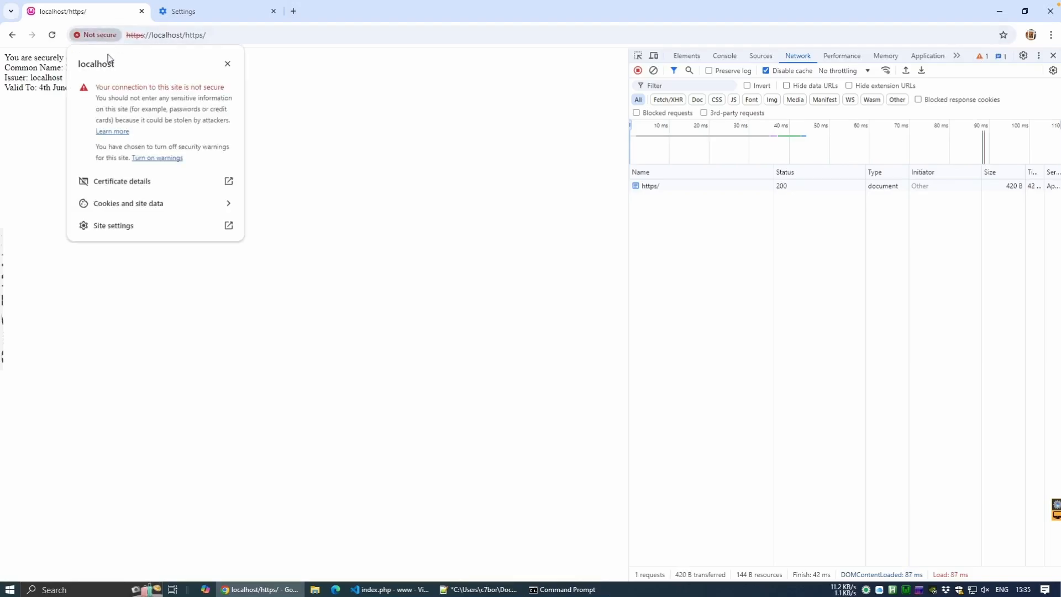
pyautogui.click(121, 181)
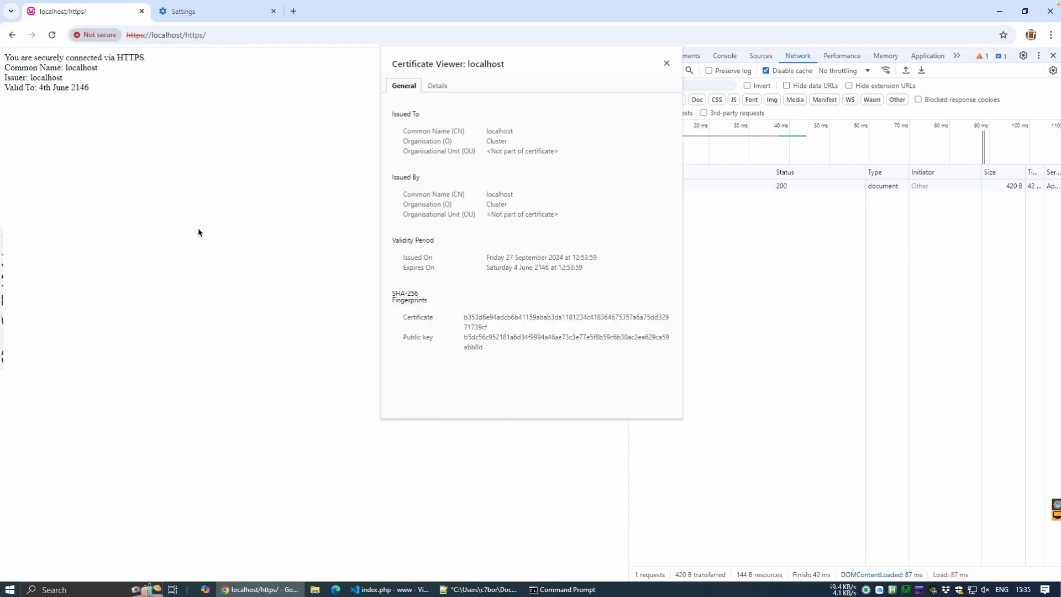
pyautogui.moveTo(369, 277)
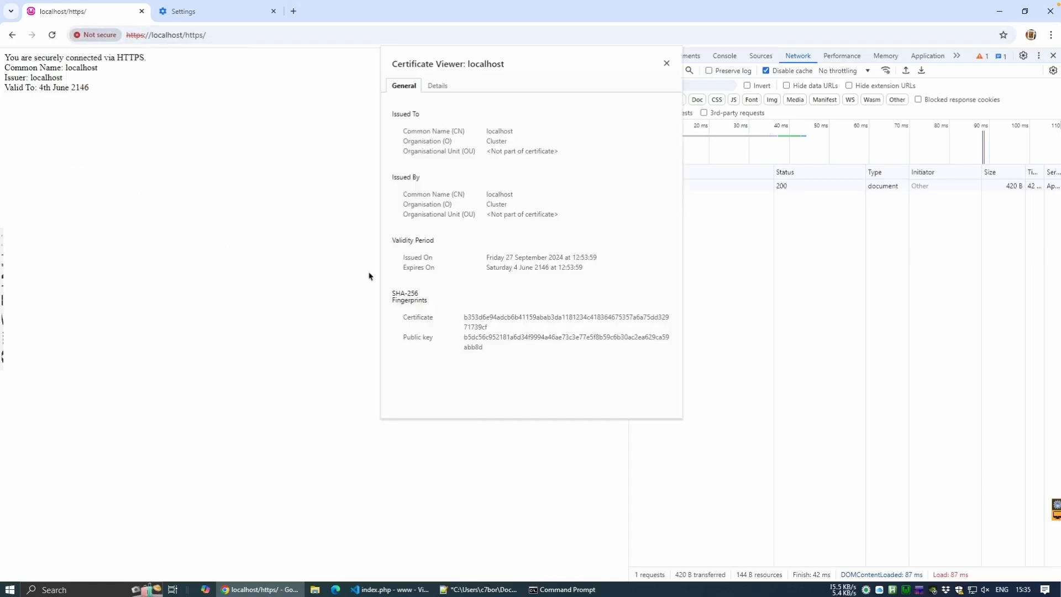
pyautogui.moveTo(540, 277)
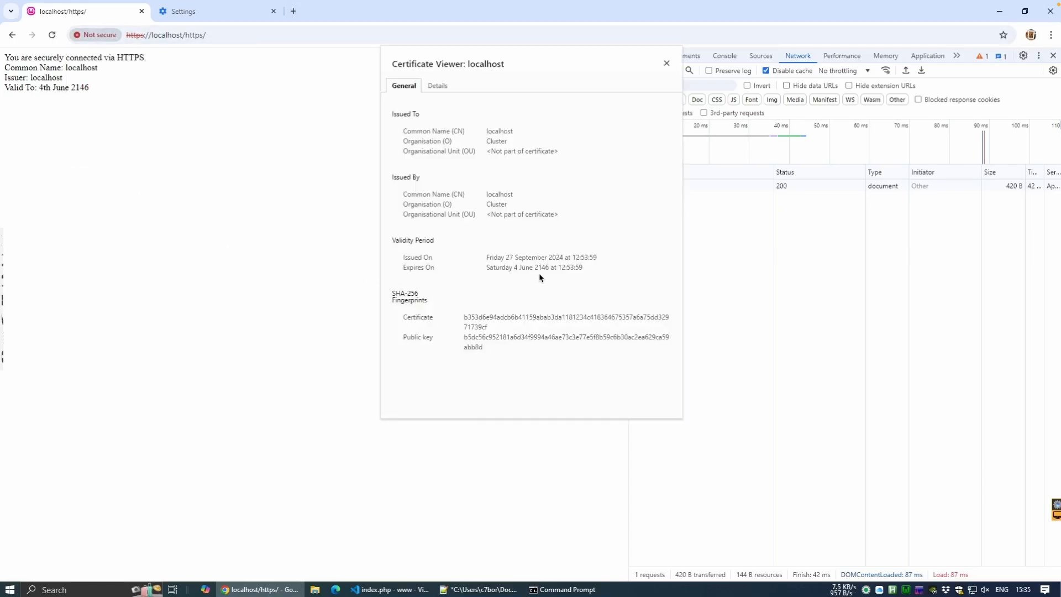